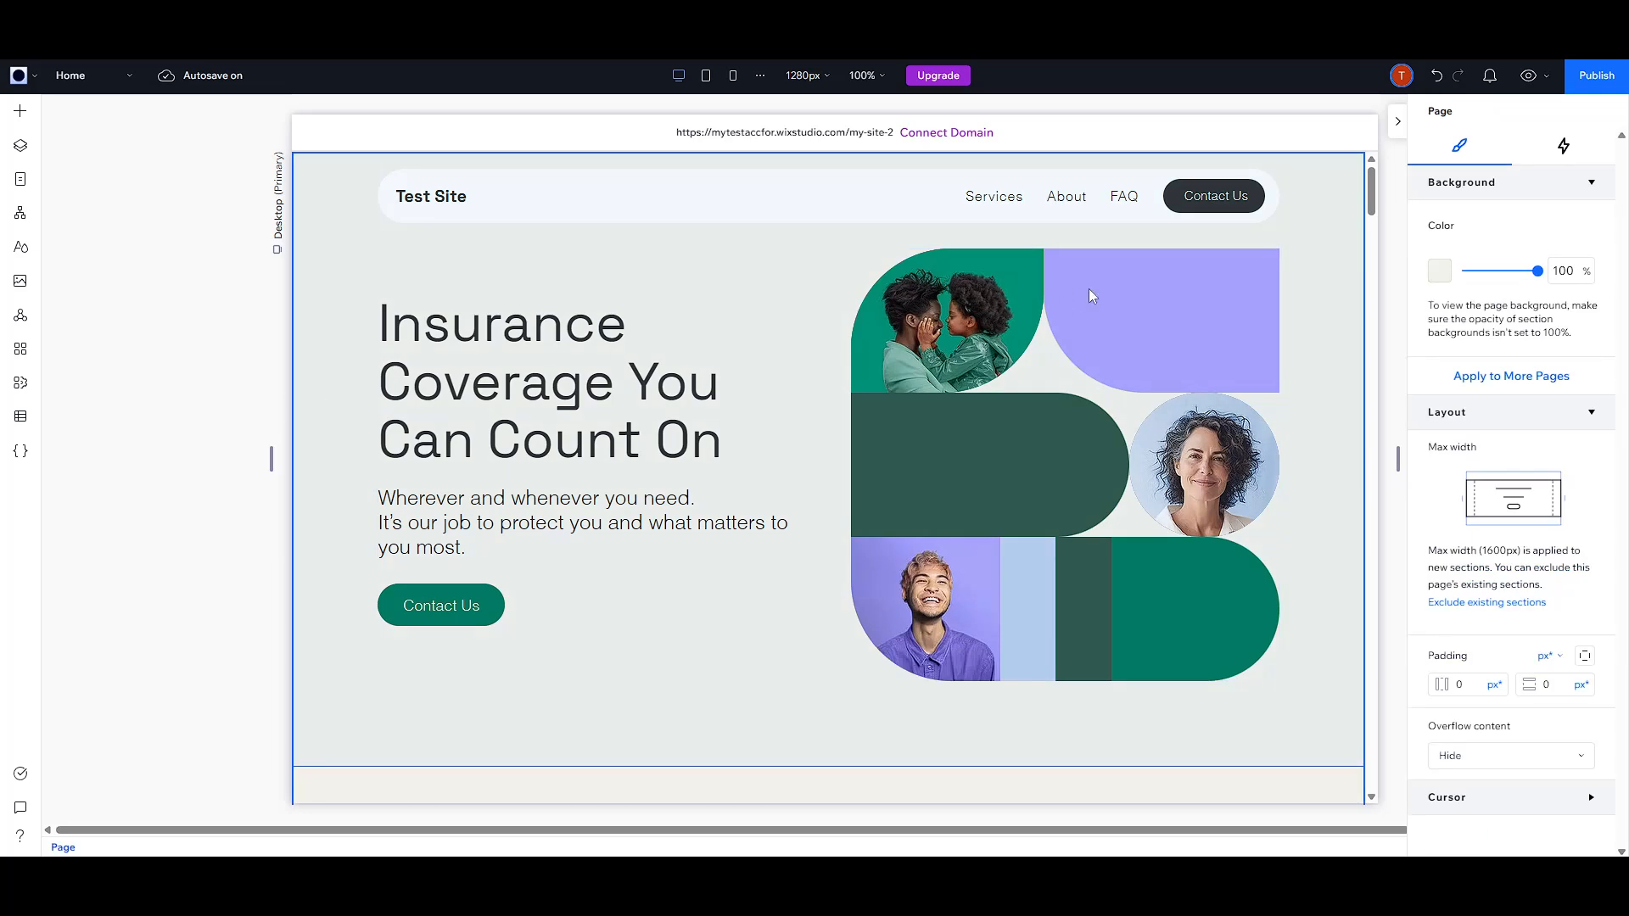
mouse_move(1046, 357)
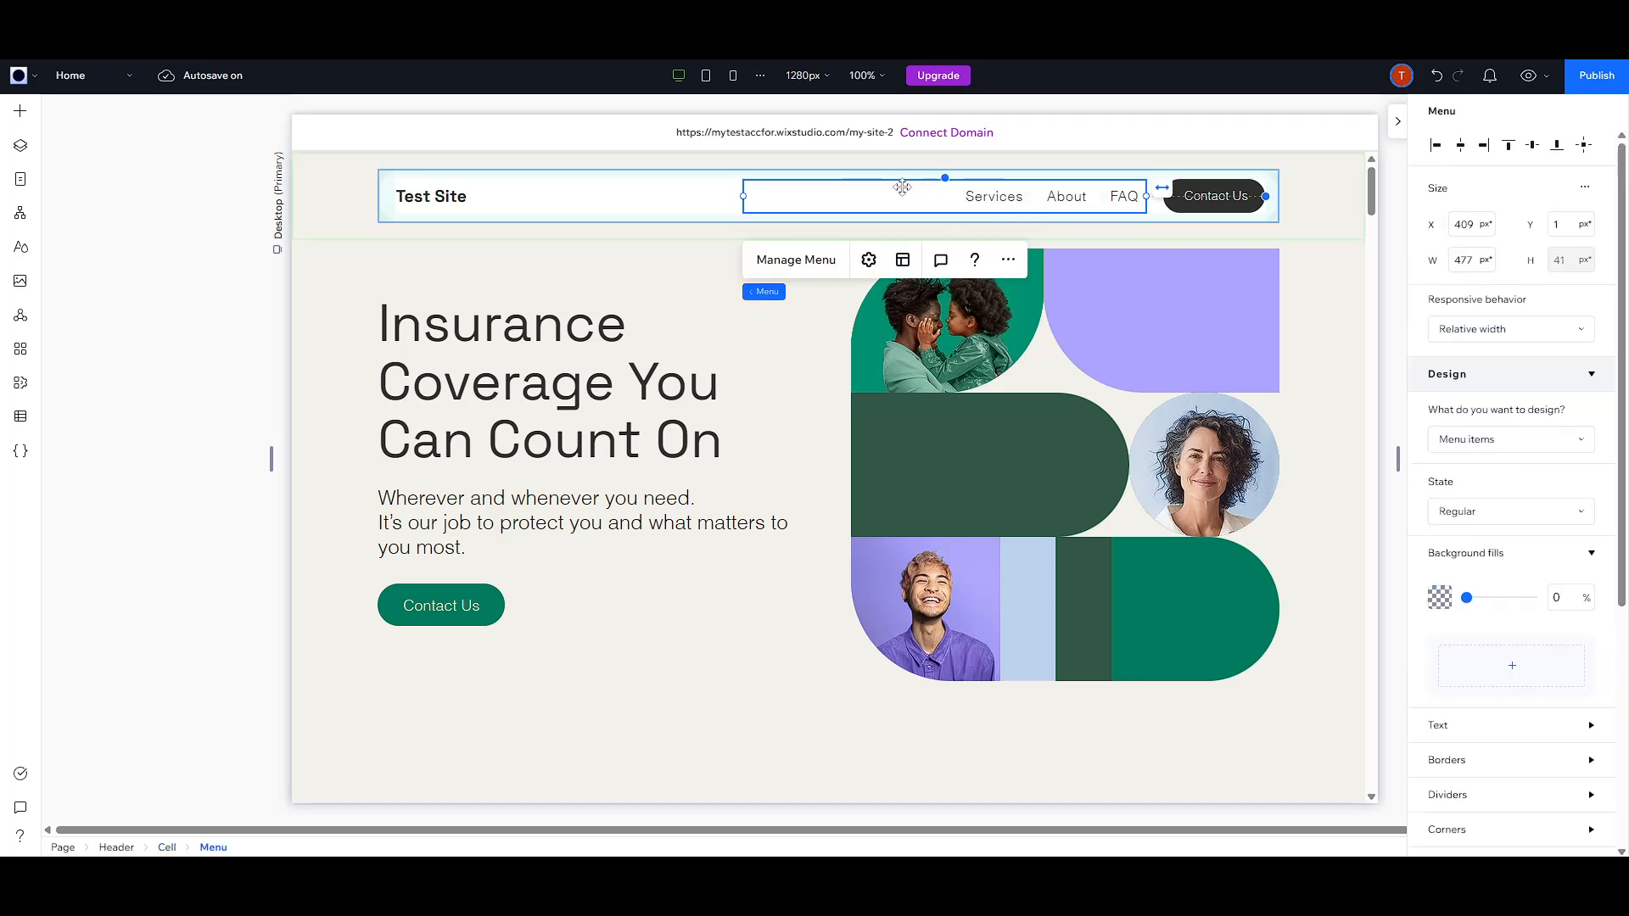
mouse_move(1048, 197)
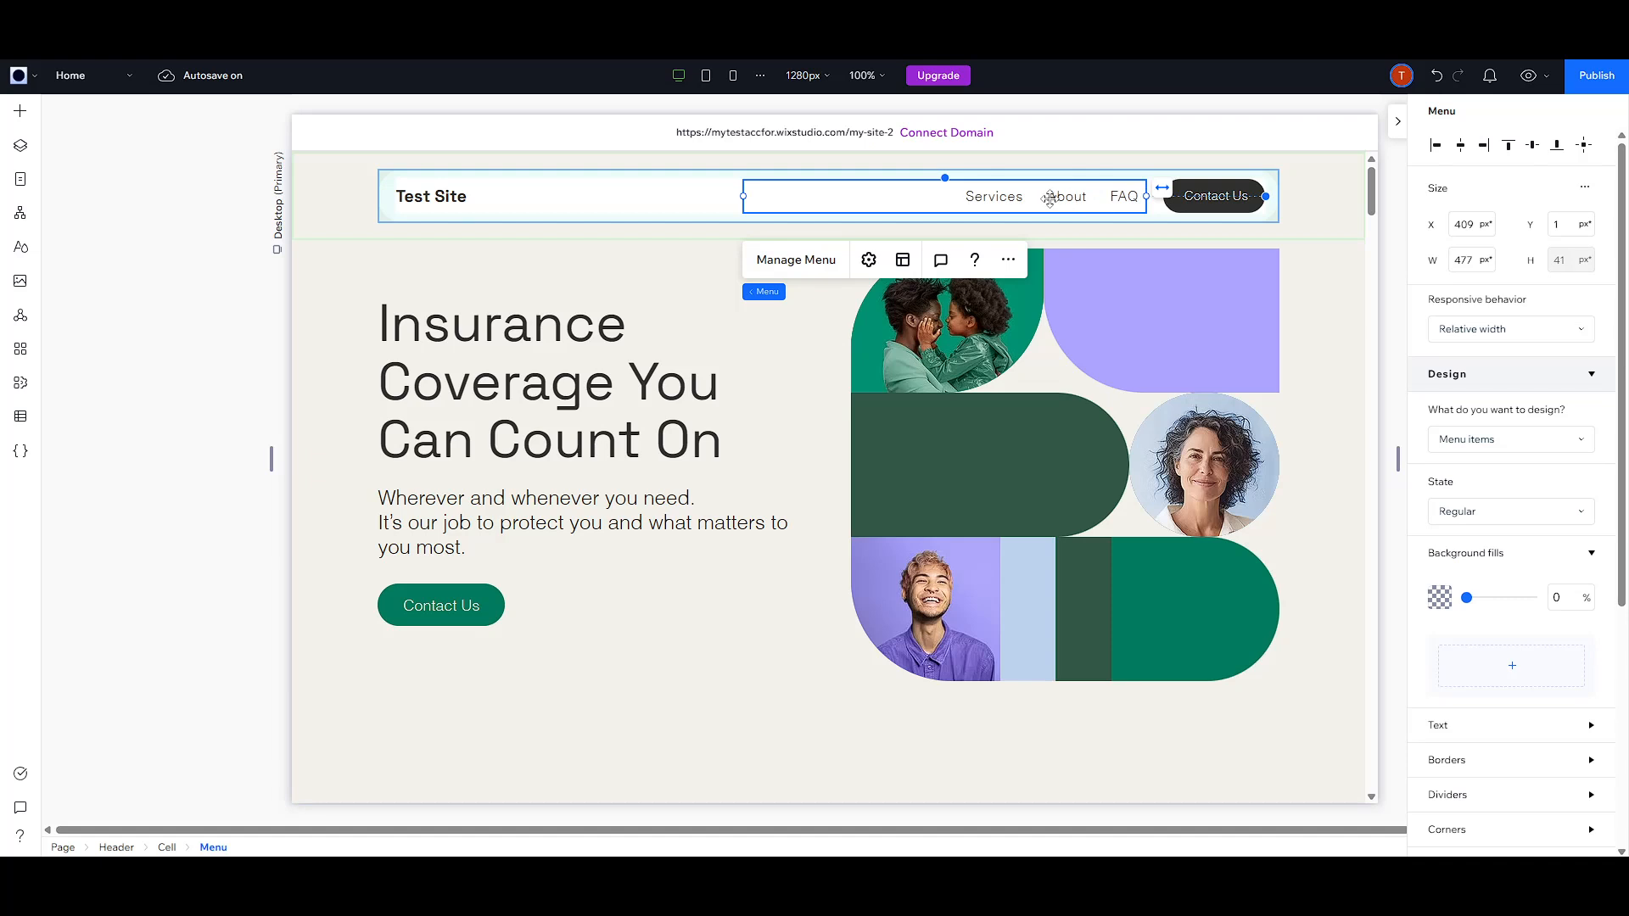
mouse_move(1035, 199)
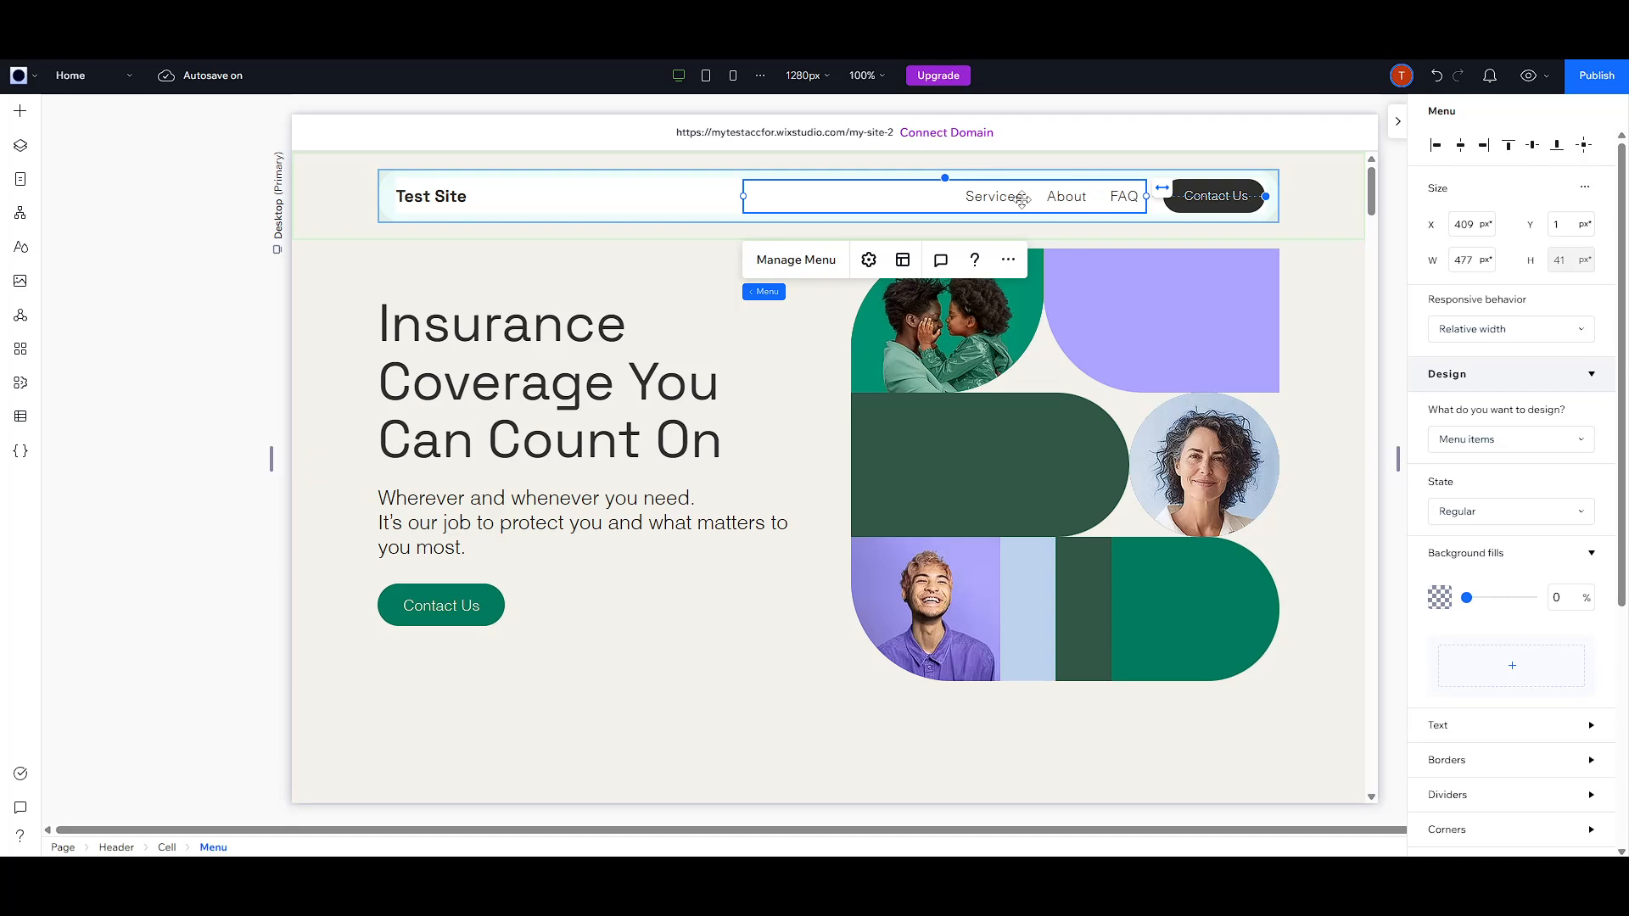
mouse_move(916, 240)
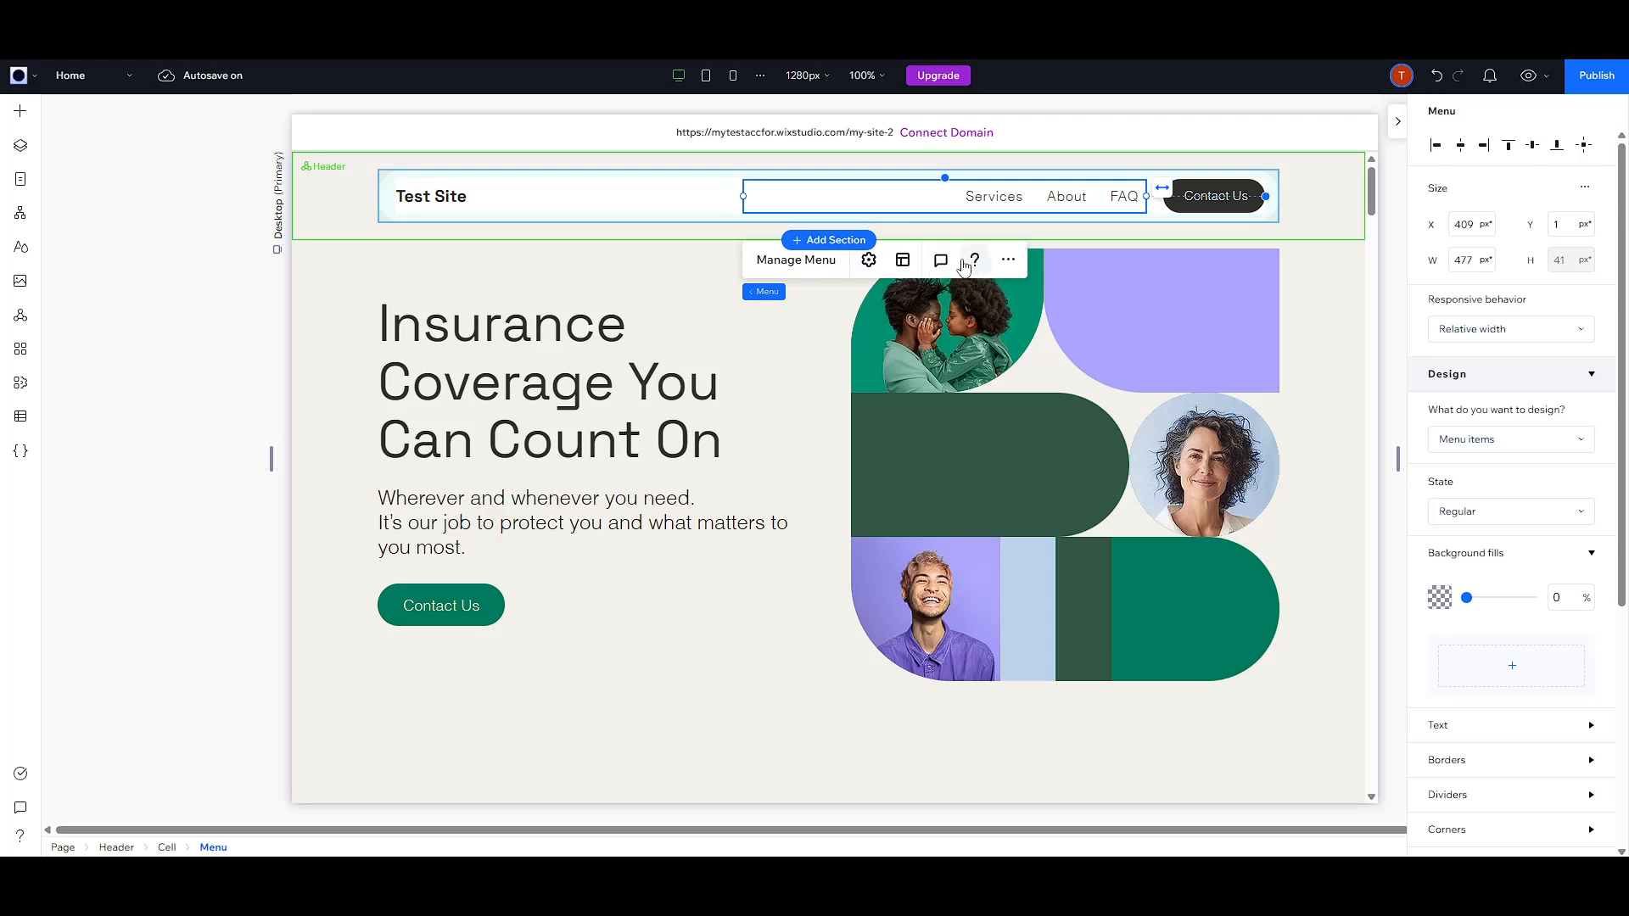
In Manage Menu, keep the header menu selected and add a Dropdown item after FAQ
left_click(795, 259)
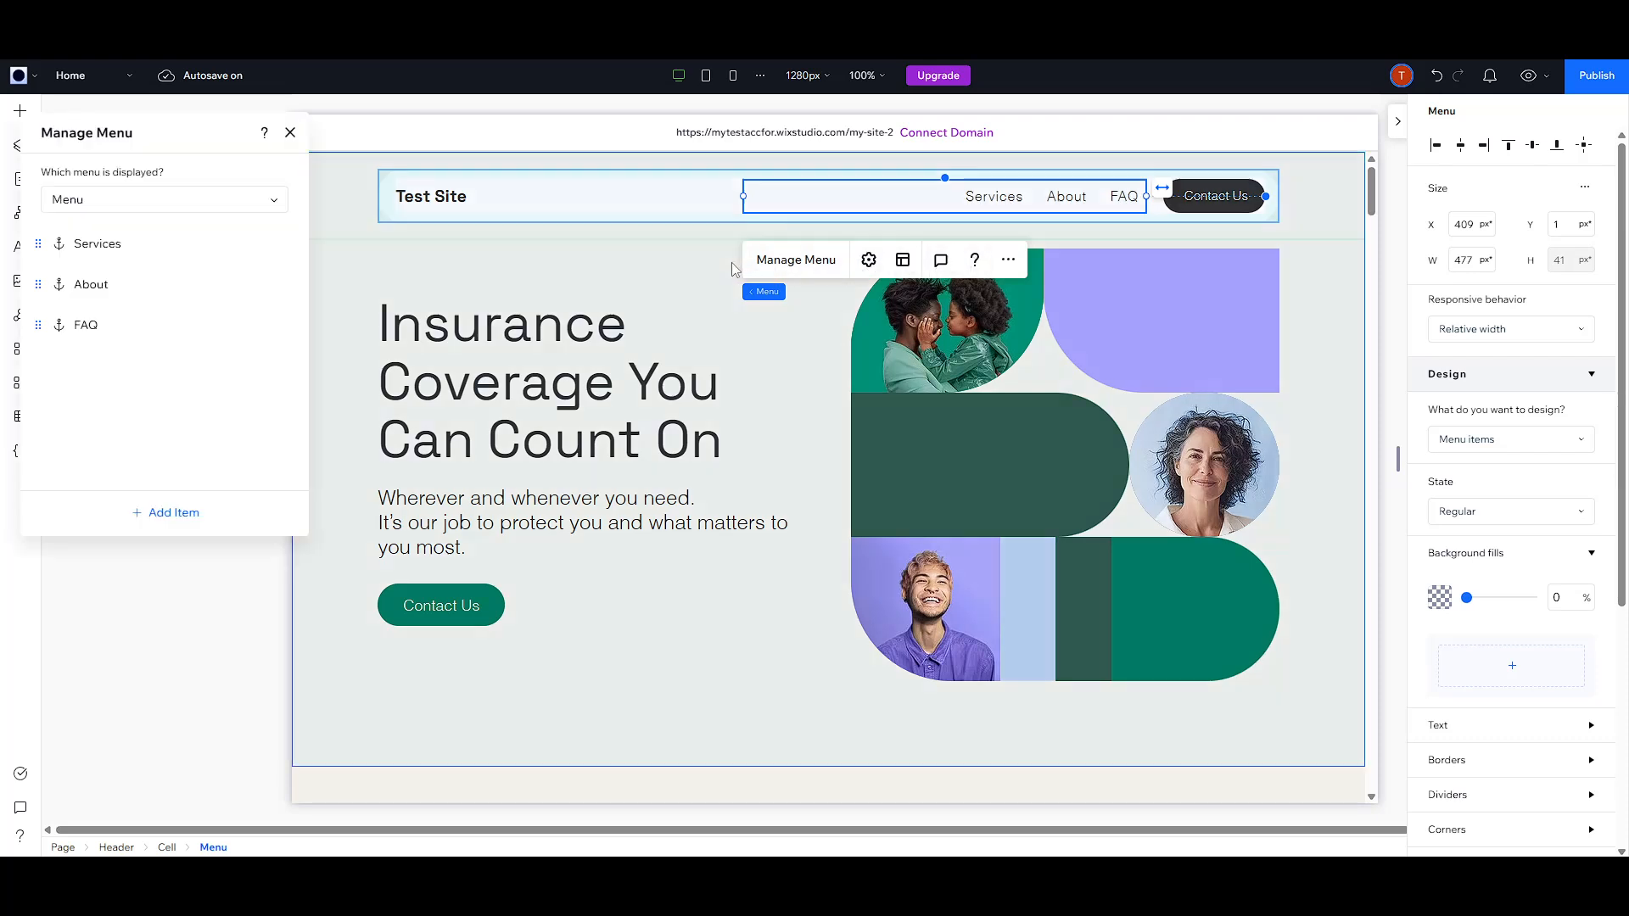
mouse_move(241, 354)
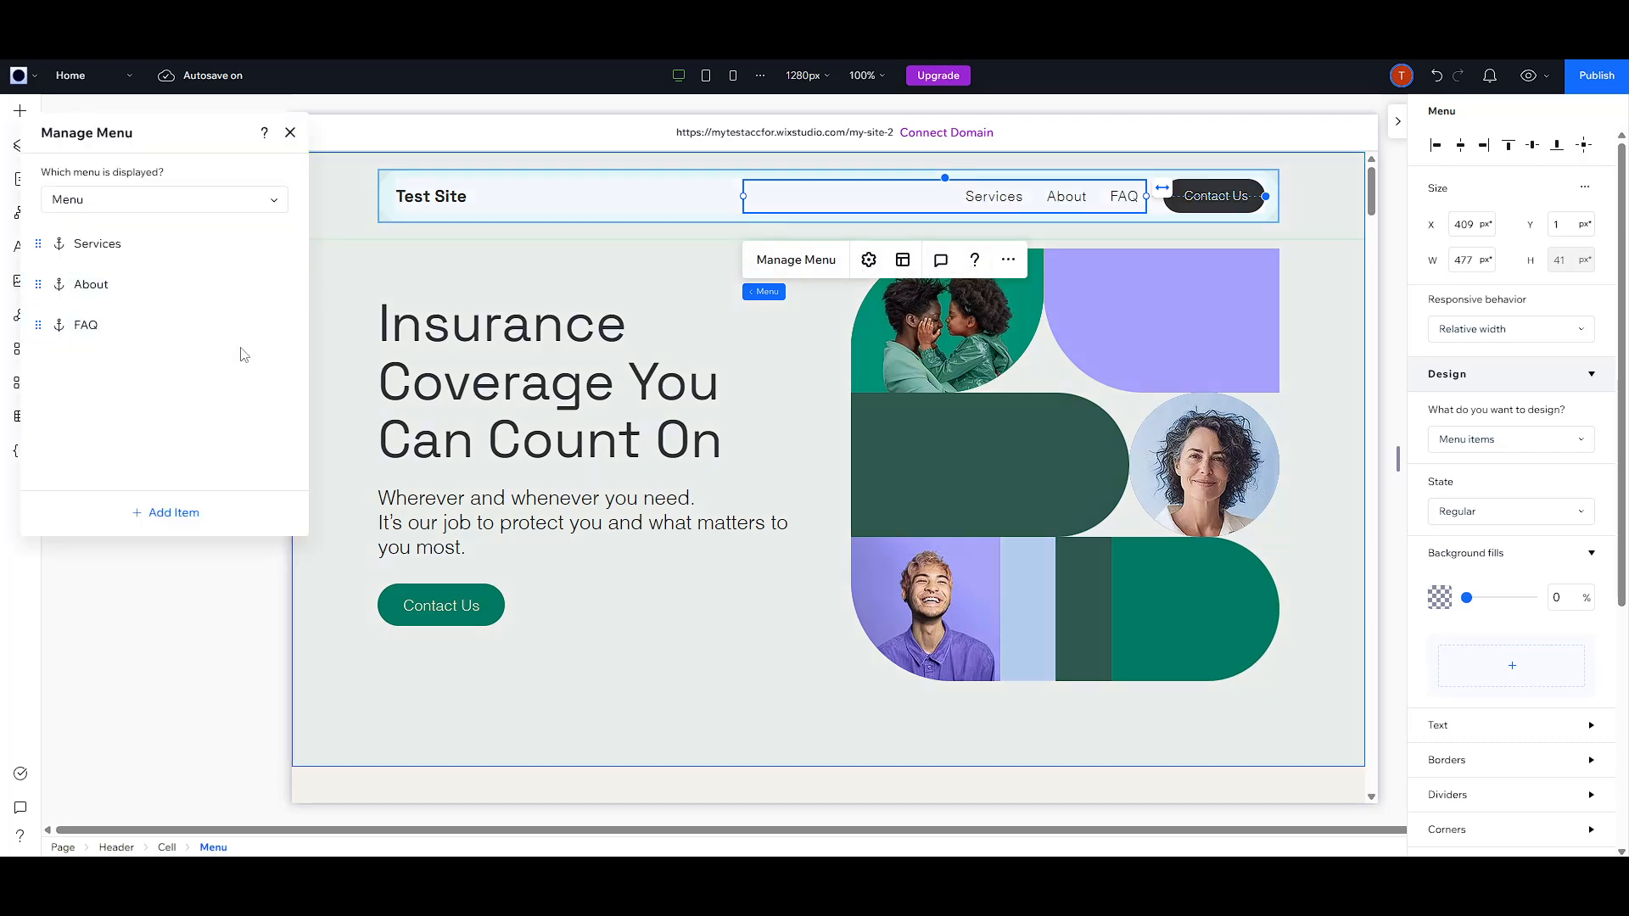
mouse_move(124, 171)
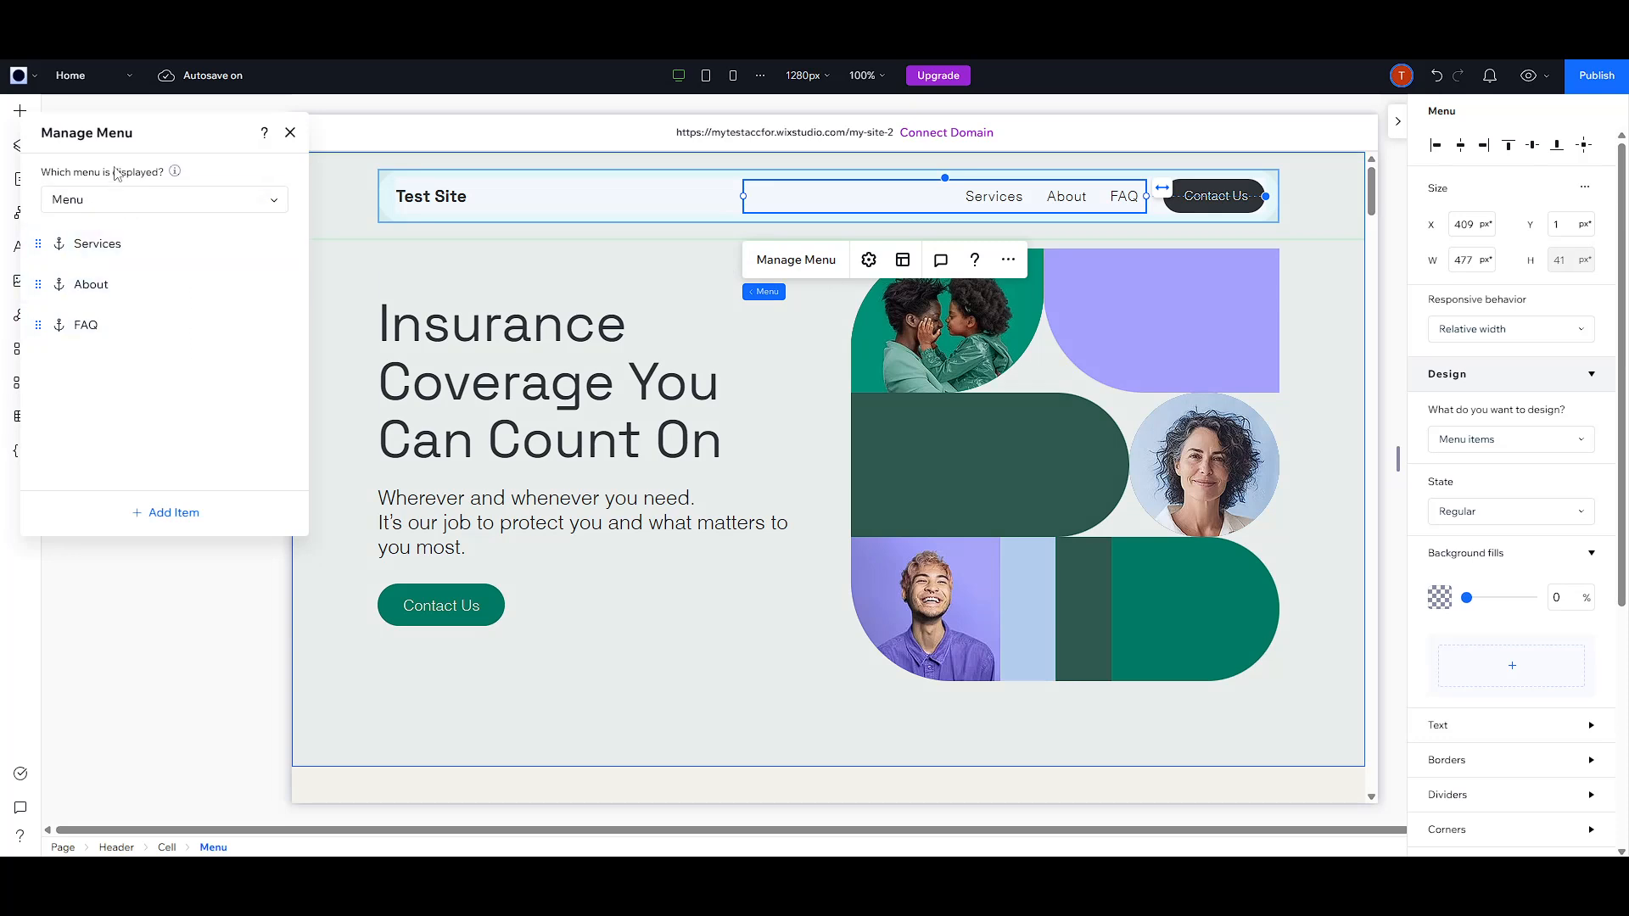
mouse_move(214, 220)
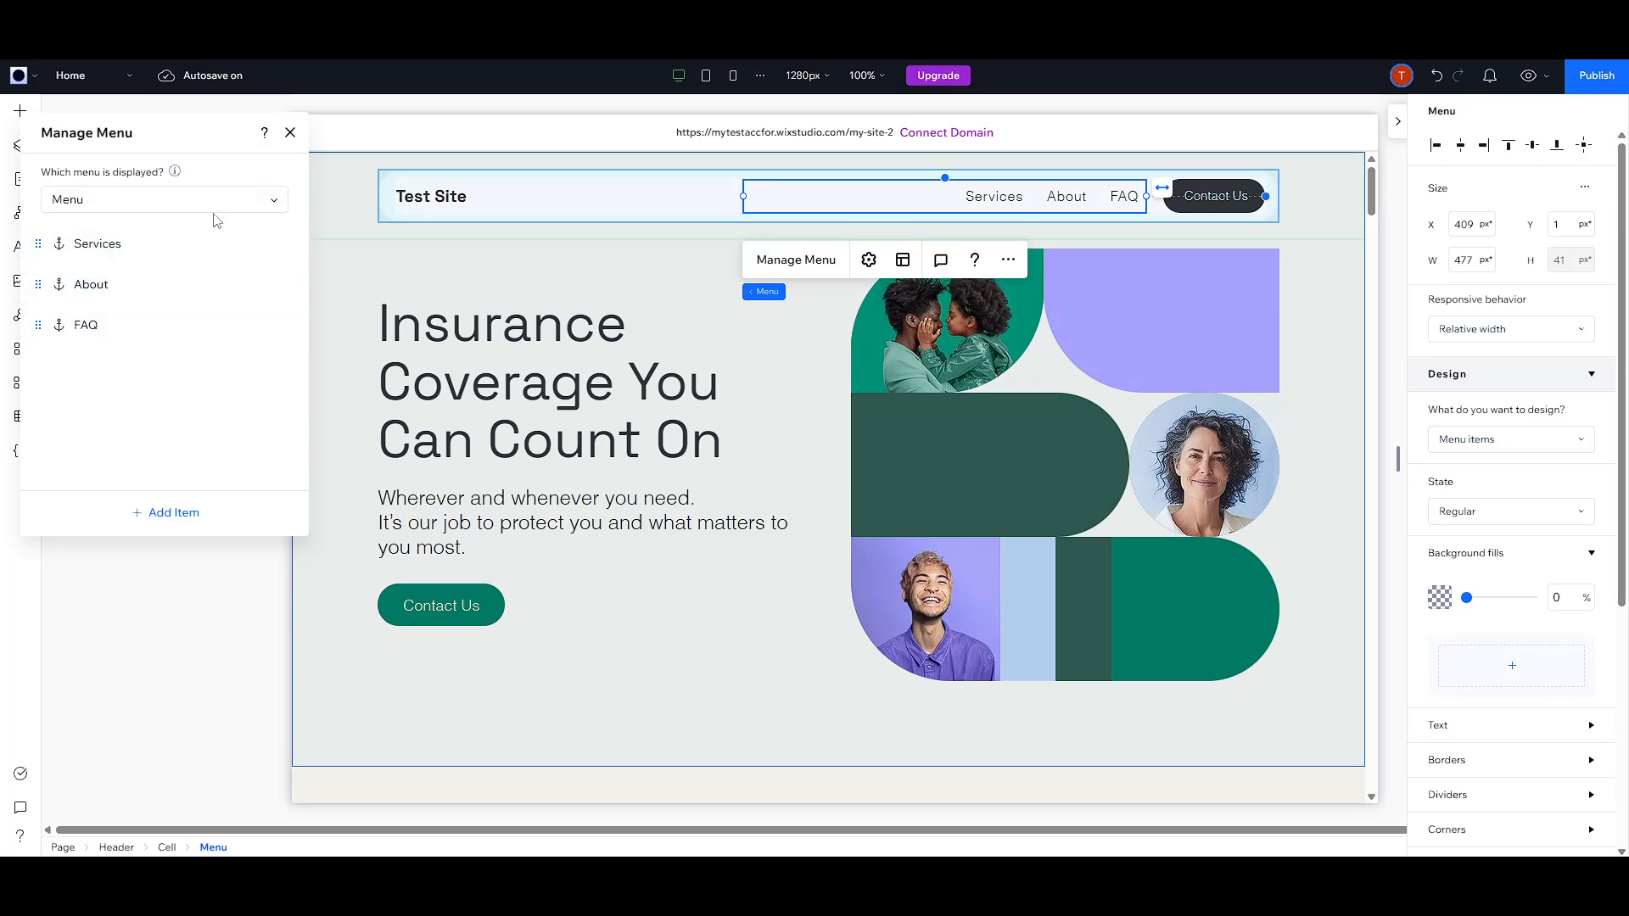
left_click(162, 200)
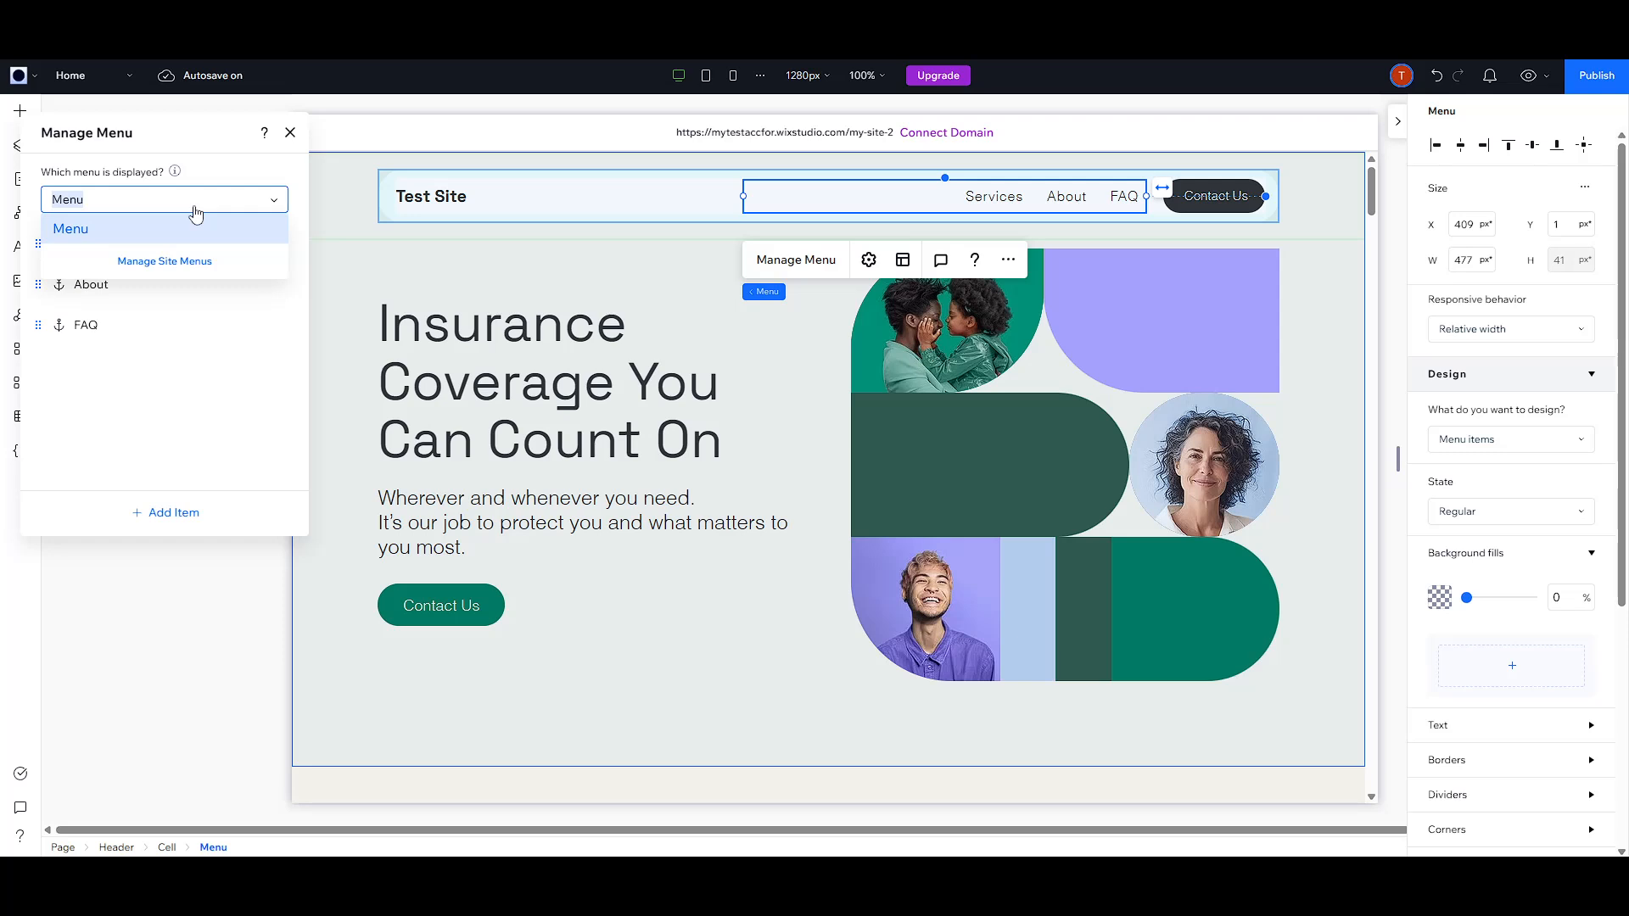
left_click(69, 229)
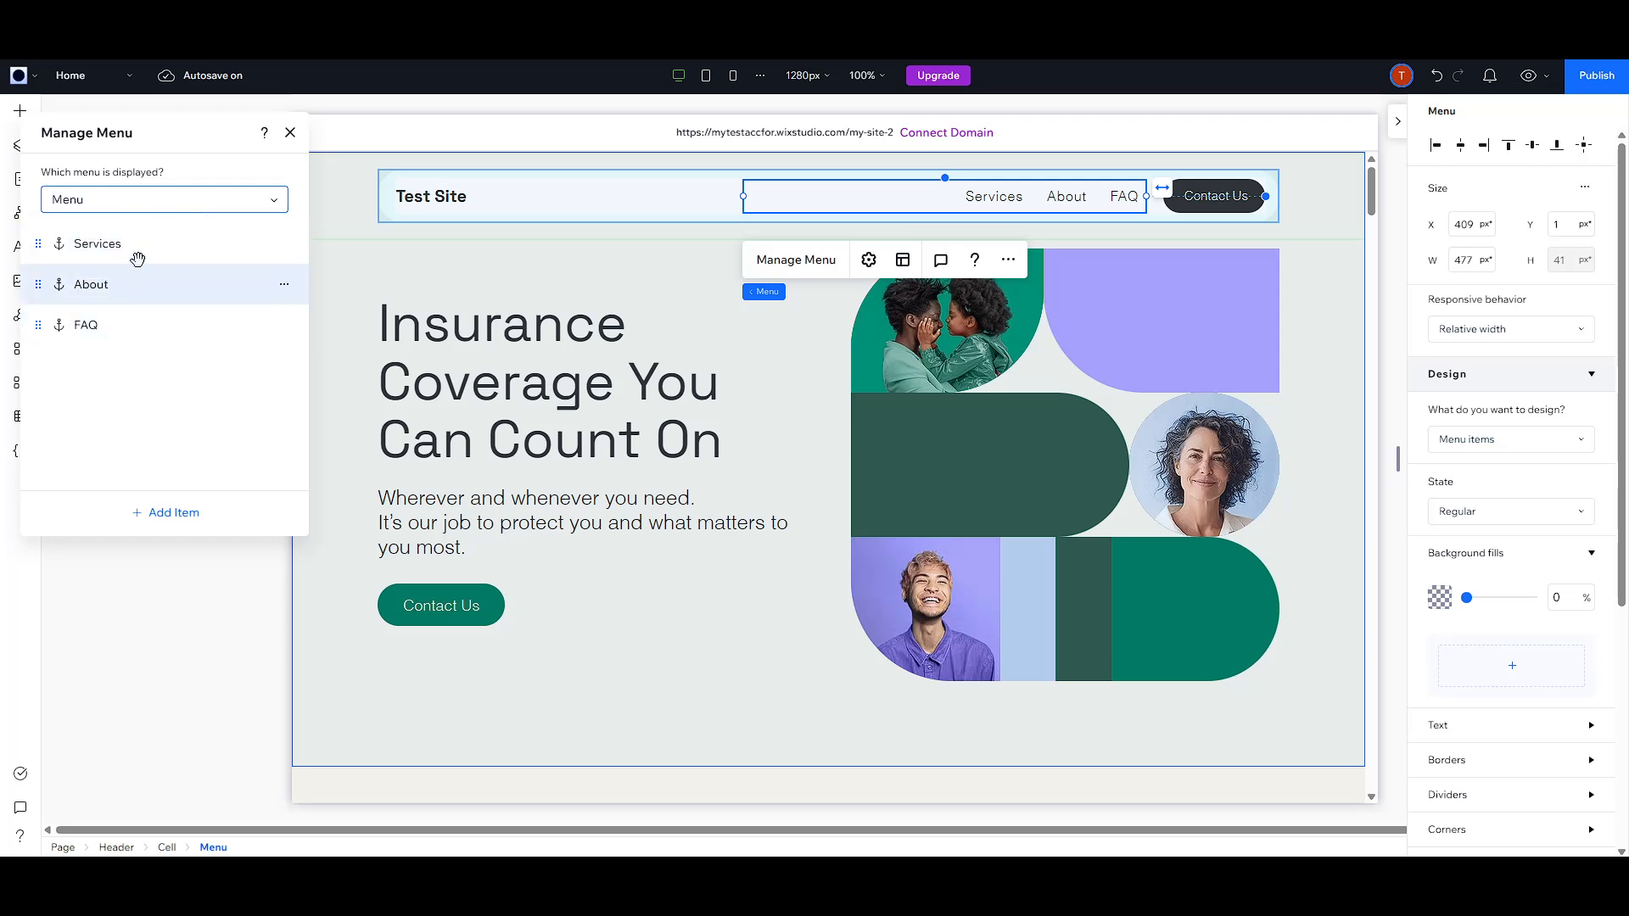
left_click(172, 512)
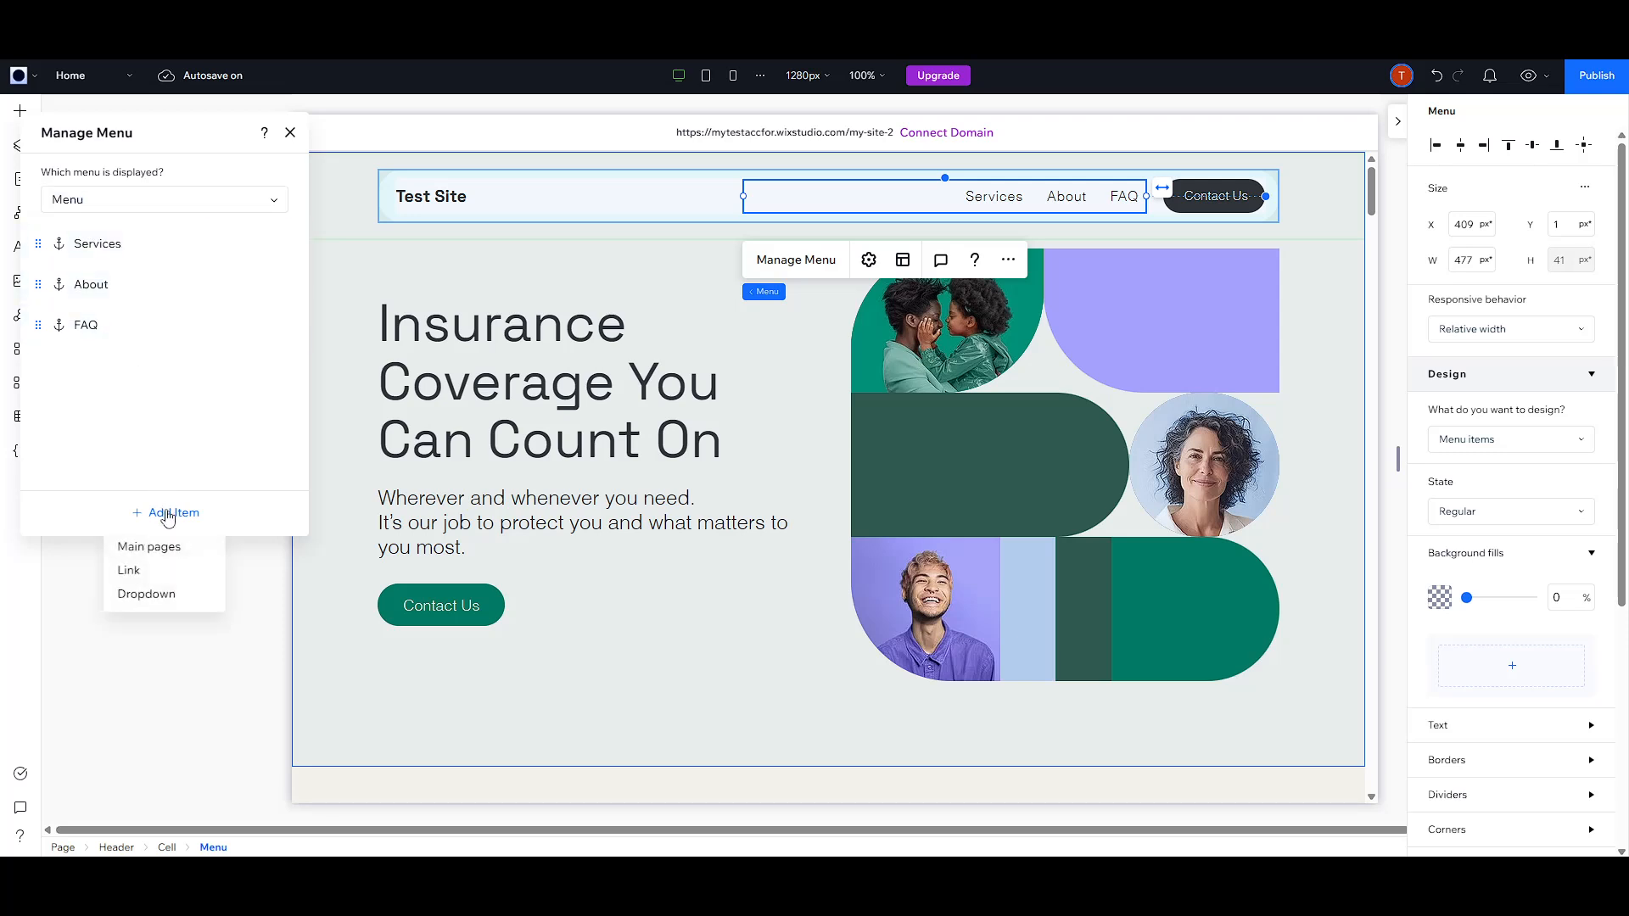
mouse_move(146, 593)
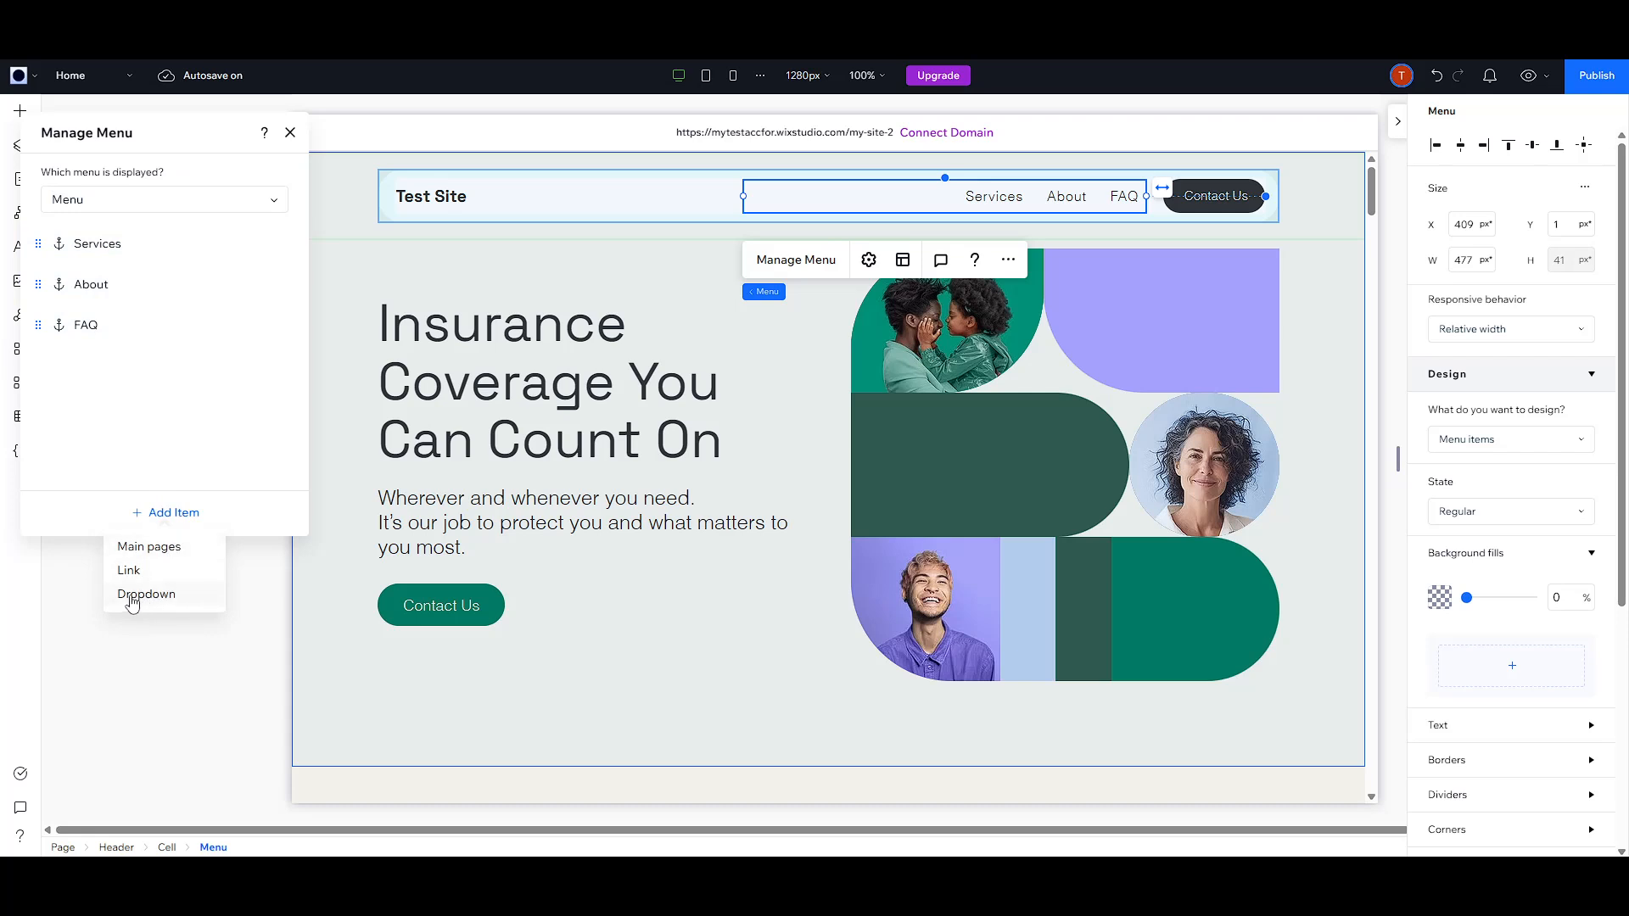
left_click(147, 593)
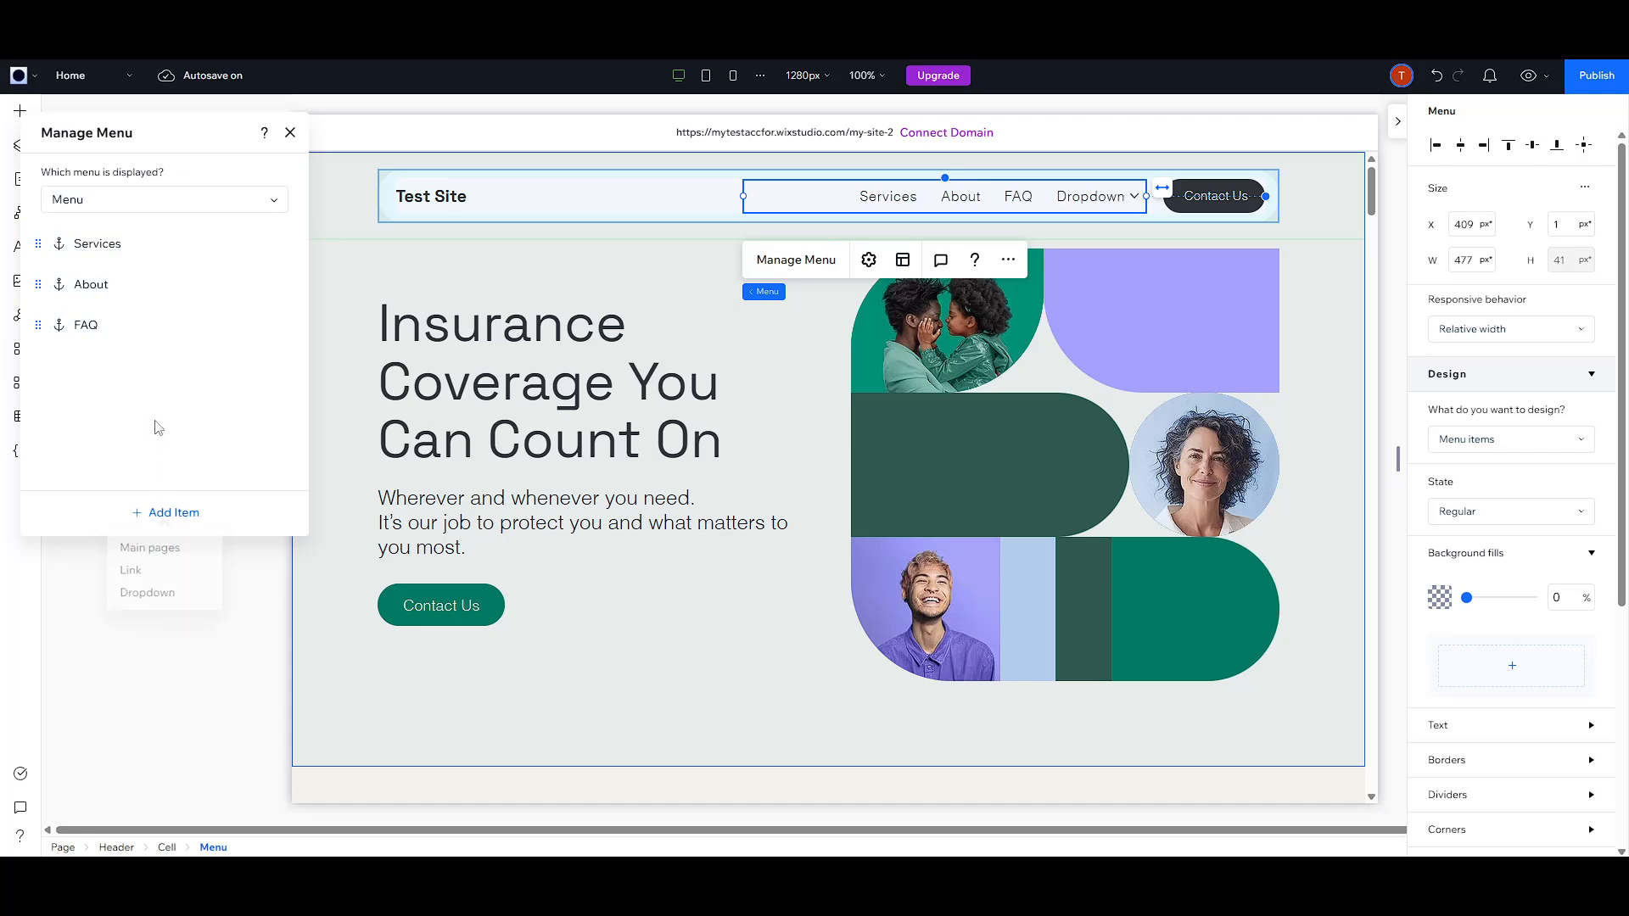
Move FAQ under Dropdown, leaving Services, About and Dropdown at top level
left_click(147, 592)
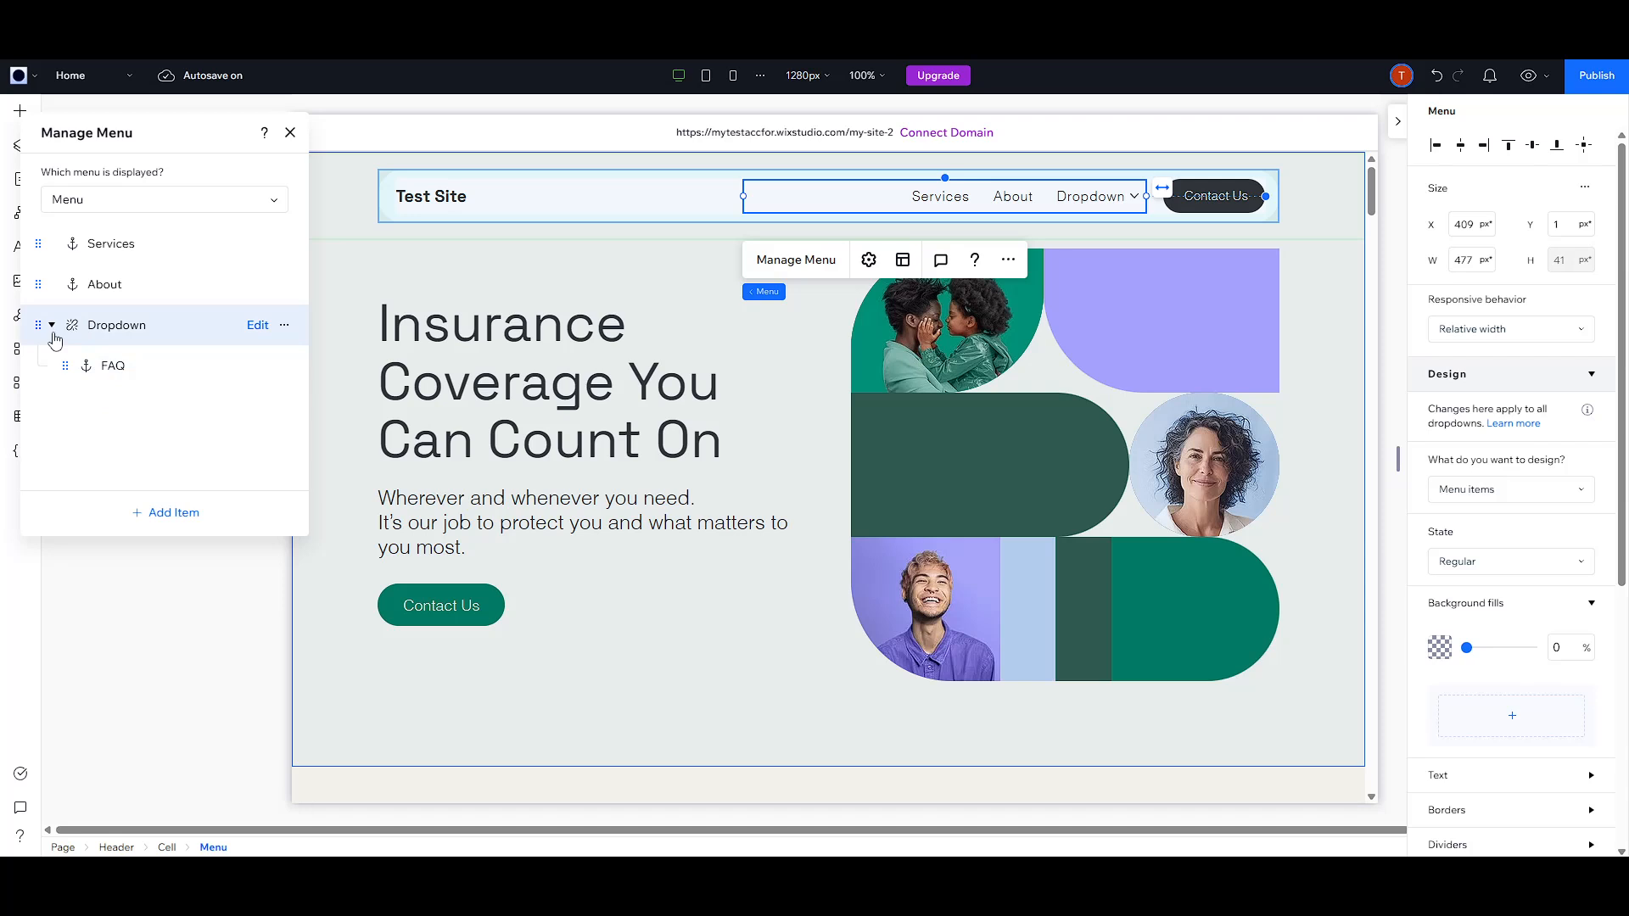
mouse_move(647, 289)
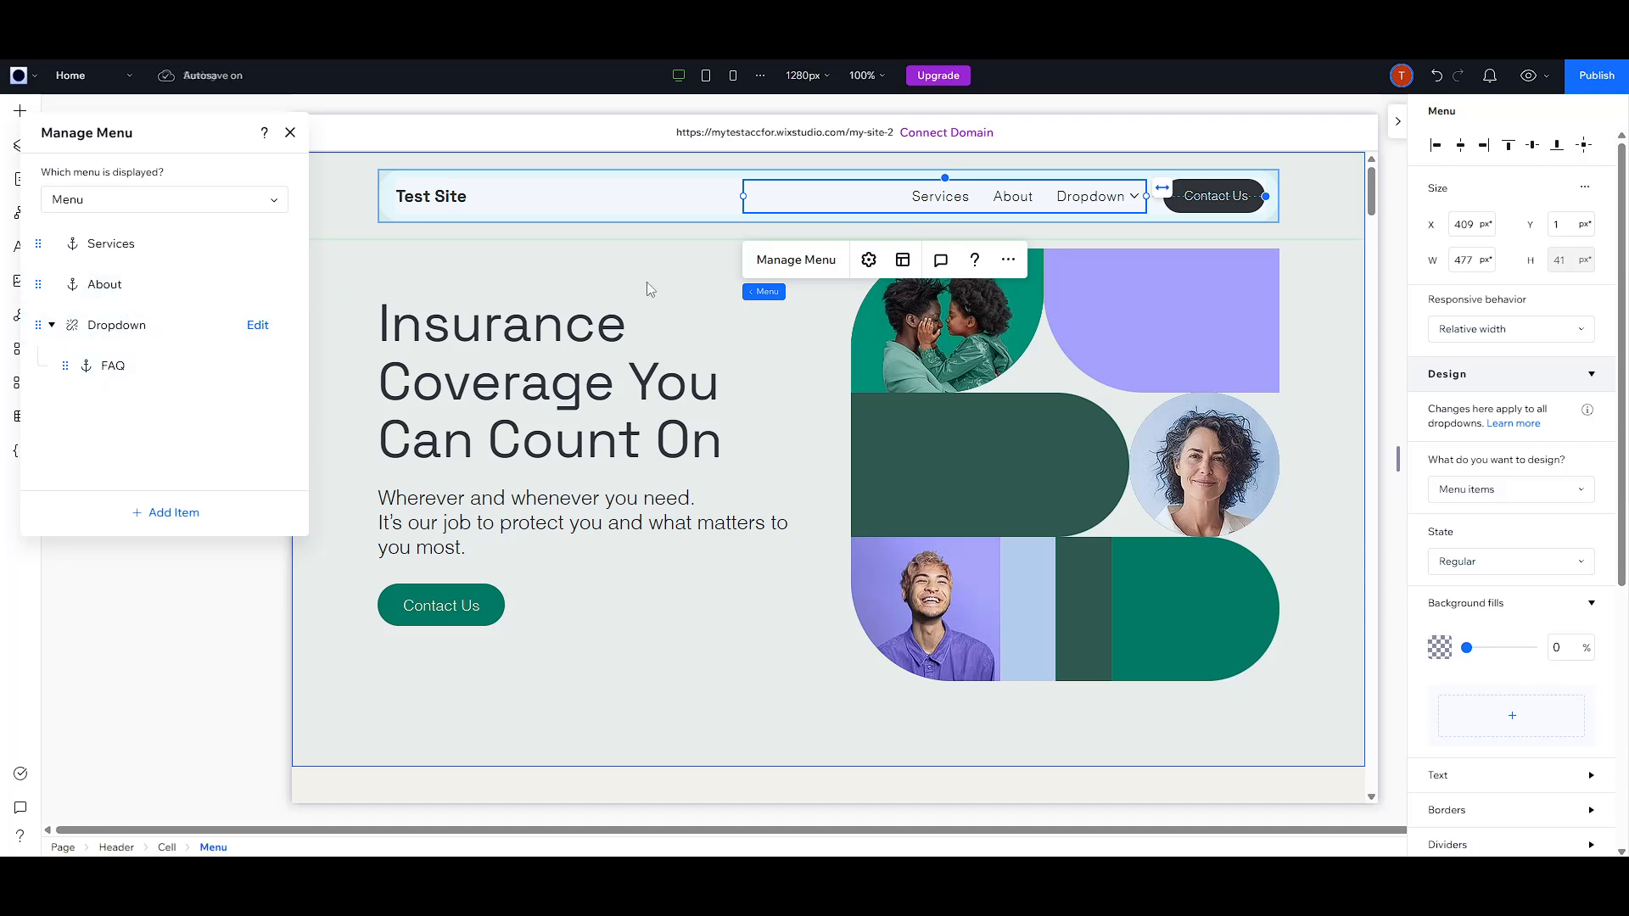
mouse_move(773, 353)
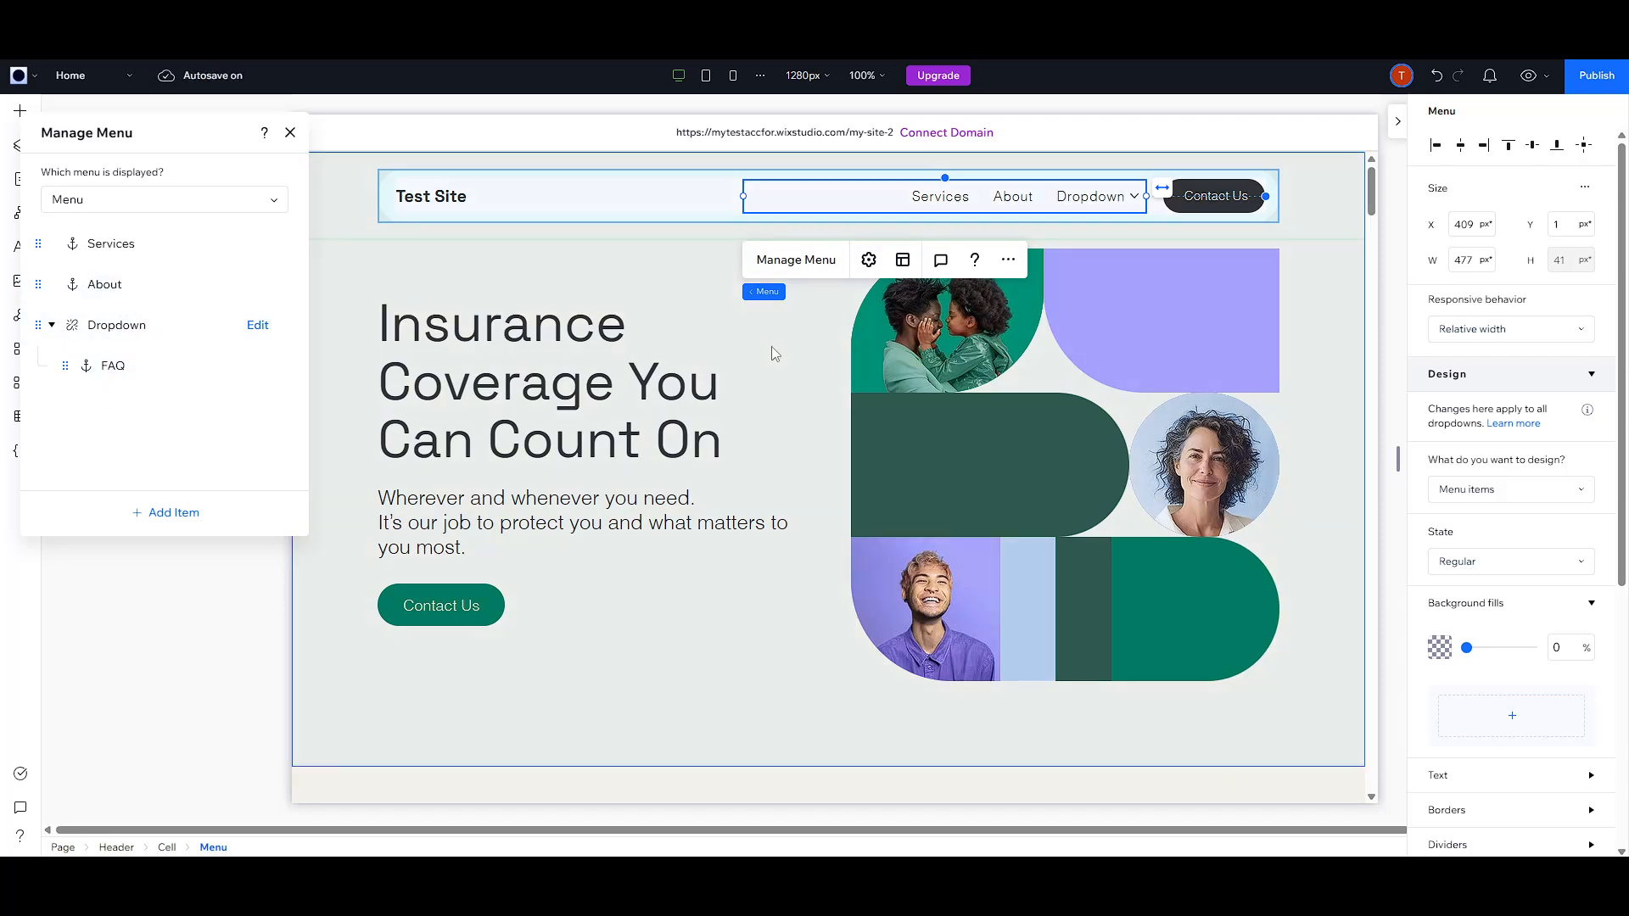
mouse_move(807, 356)
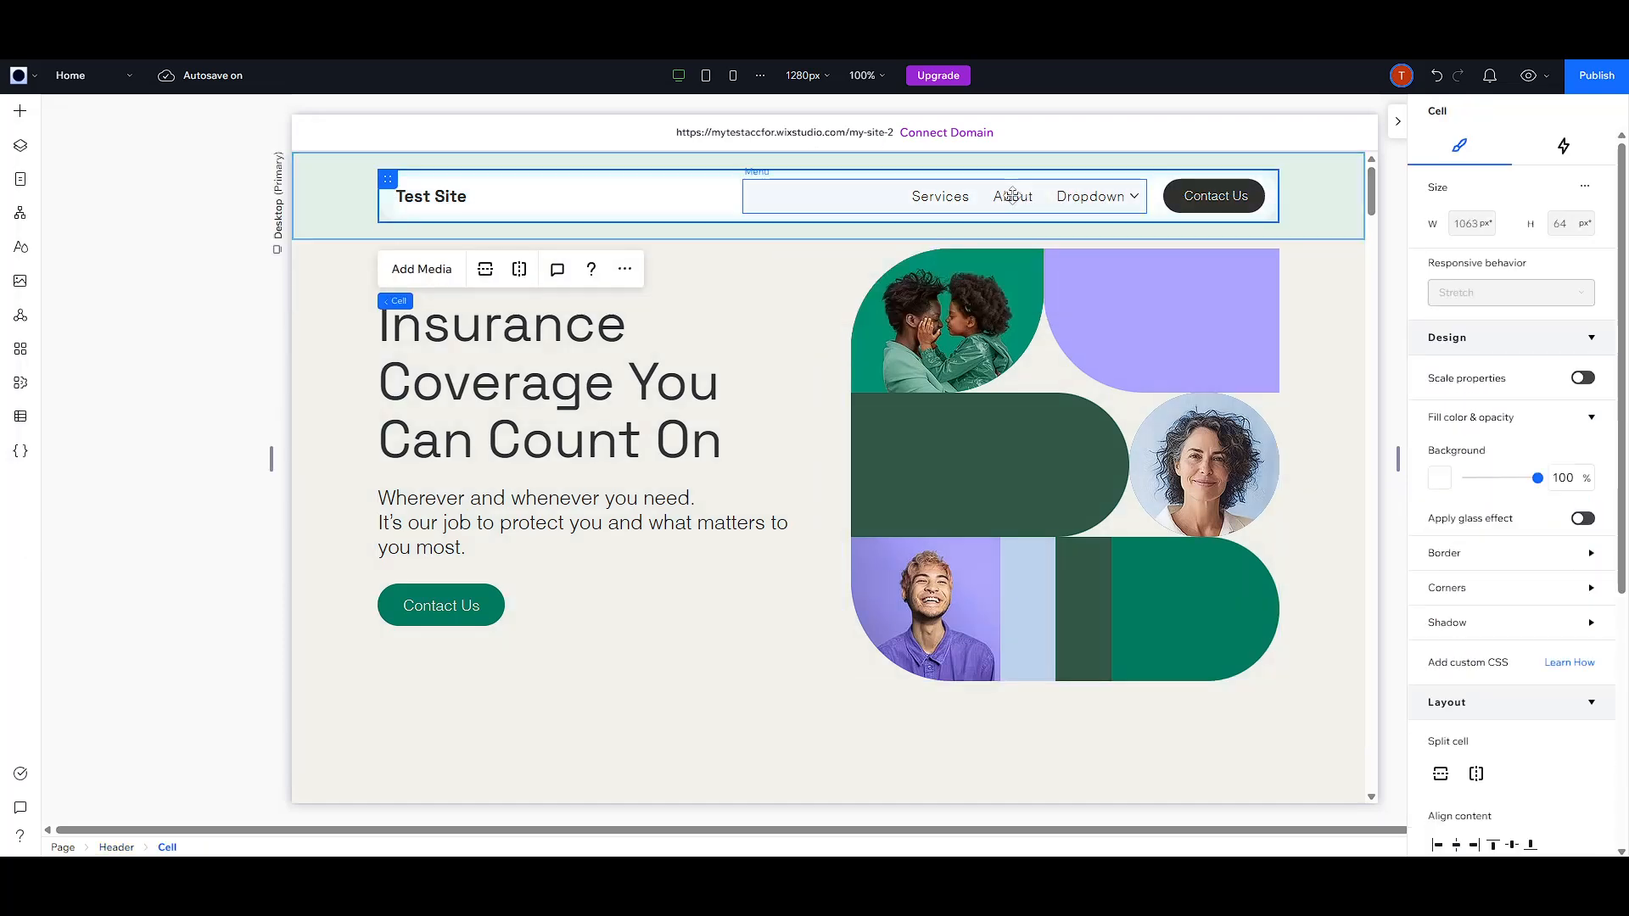
Select the header menu and open its Menu Layout panel showing the horizontal wrapping layout
left_click(940, 195)
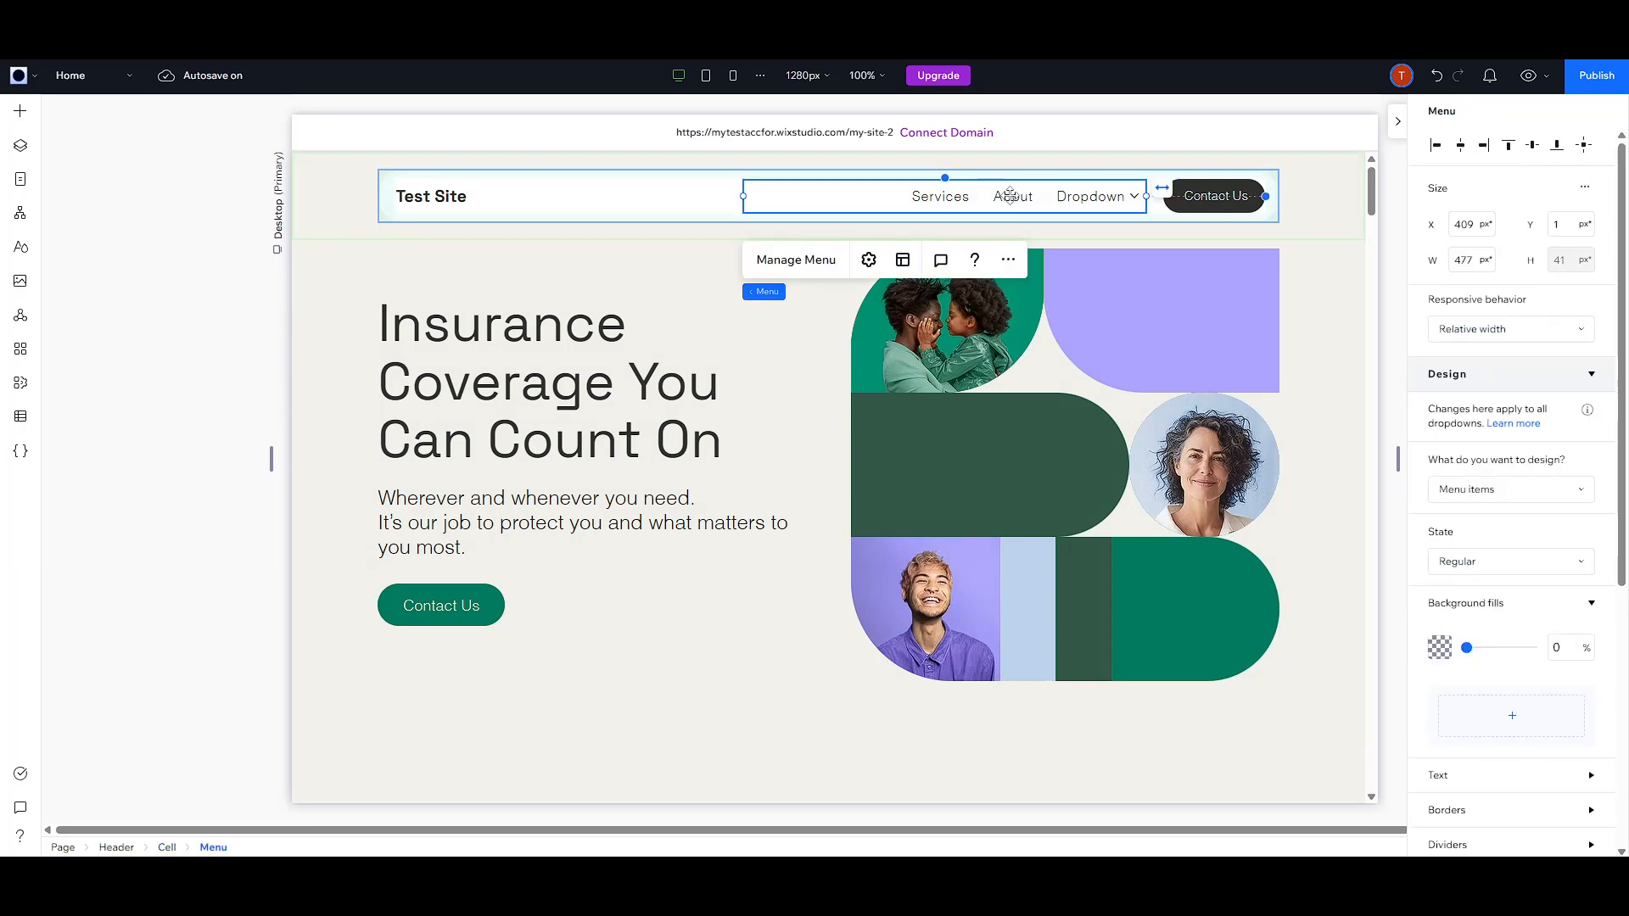
mouse_move(914, 237)
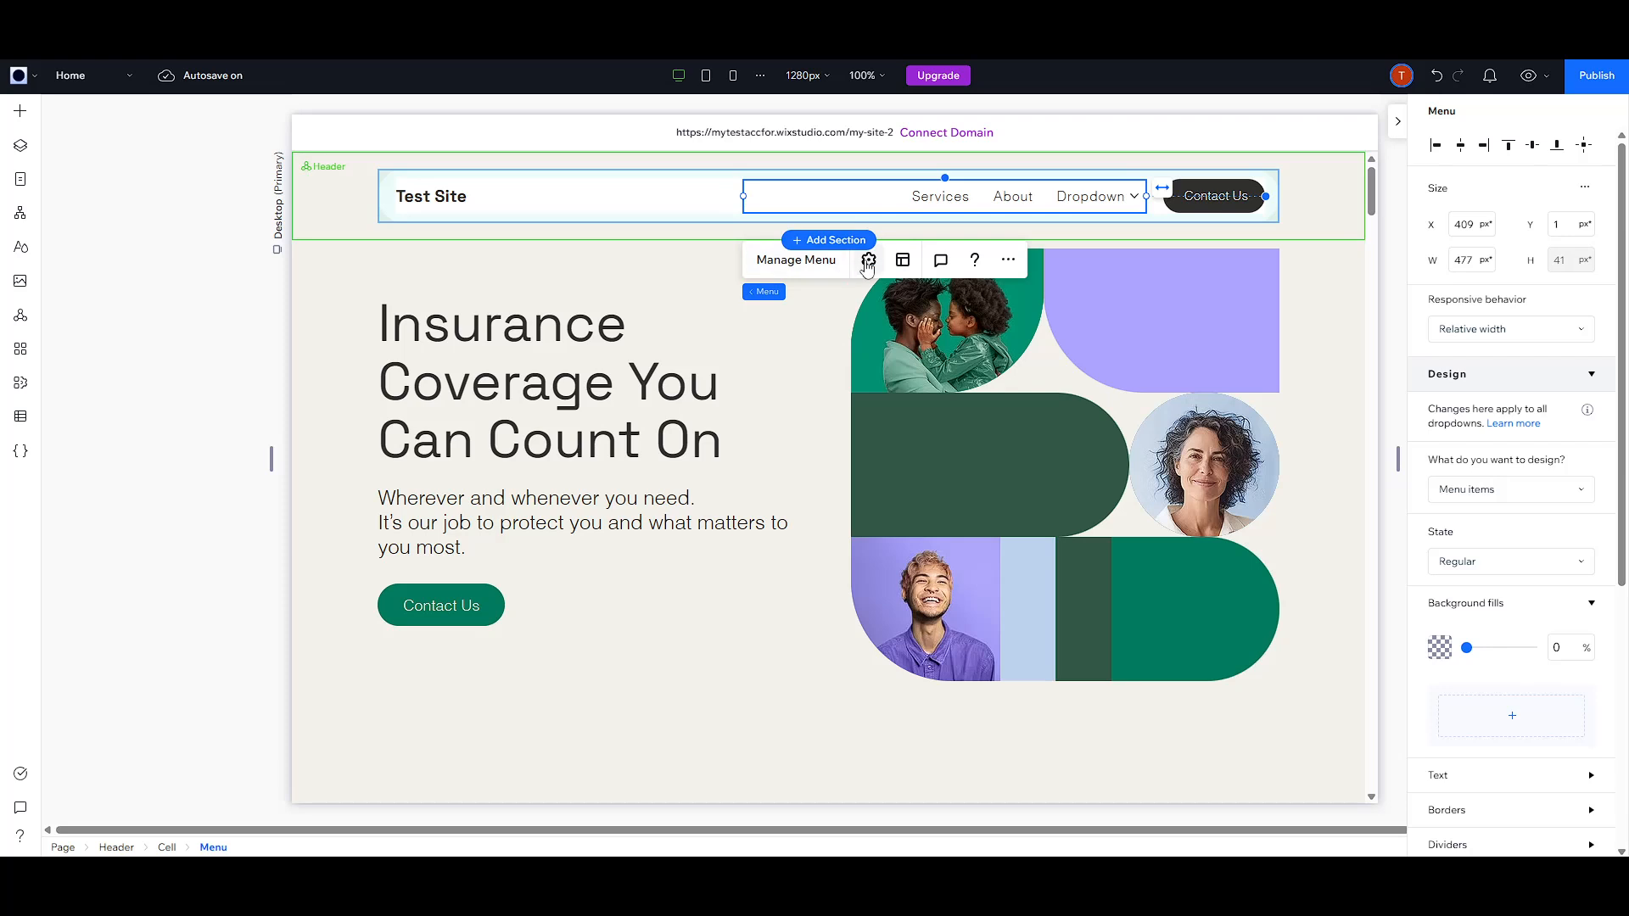
mouse_move(902, 259)
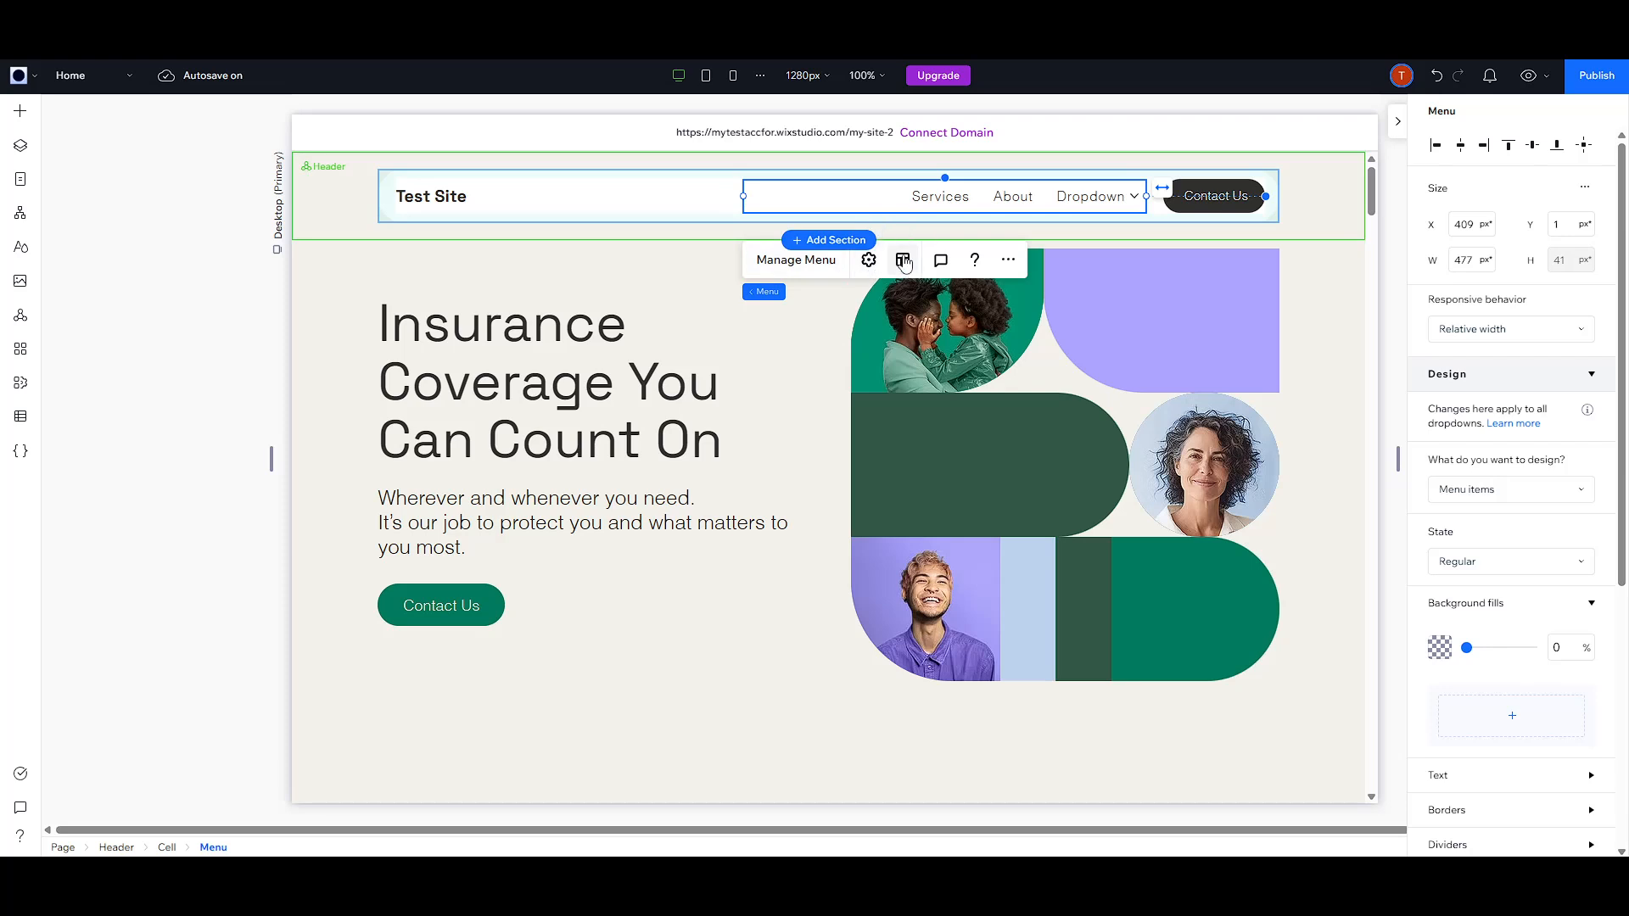
left_click(903, 260)
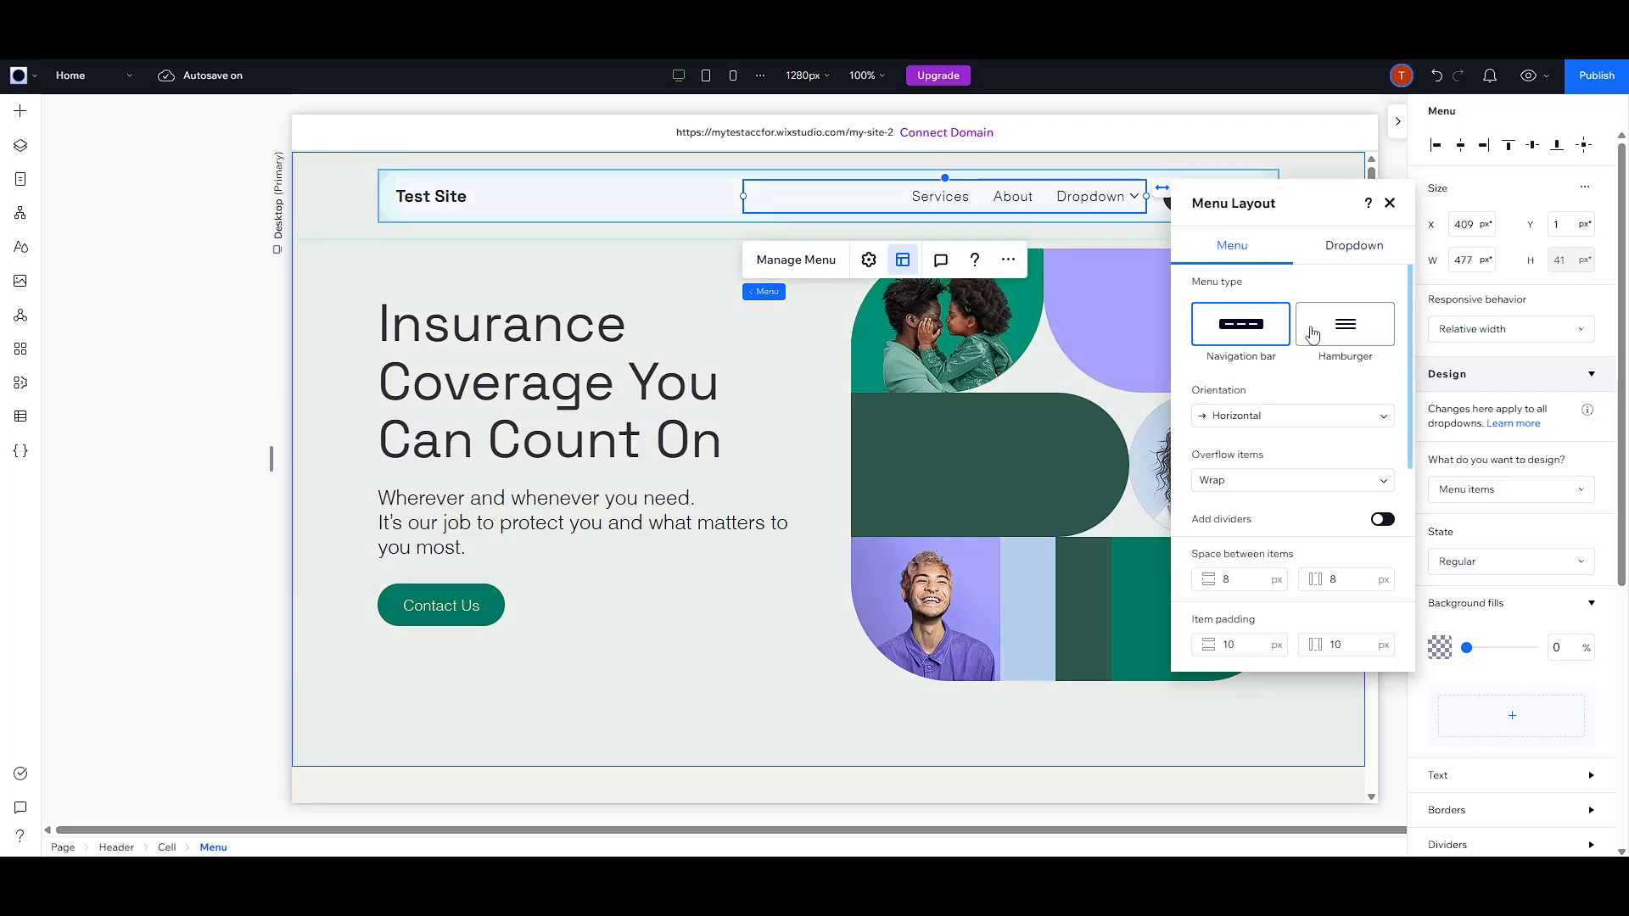
scroll("down", 3)
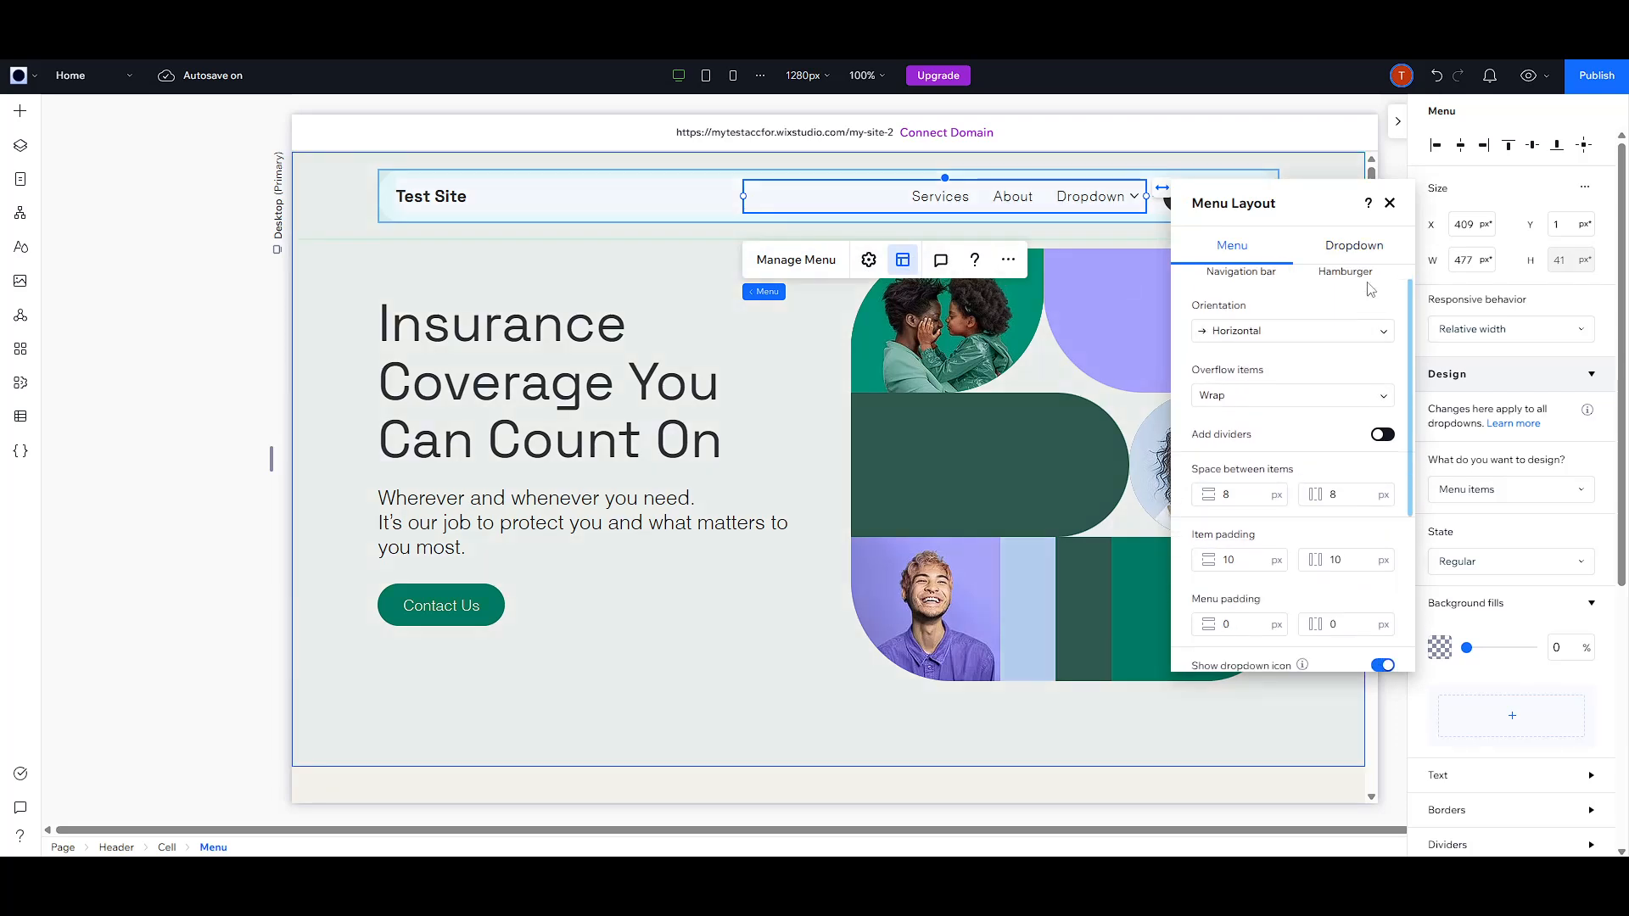
Try Stretch and Fit to menu dropdown widths, then keep Hug content and close Menu Layout
left_click(1352, 245)
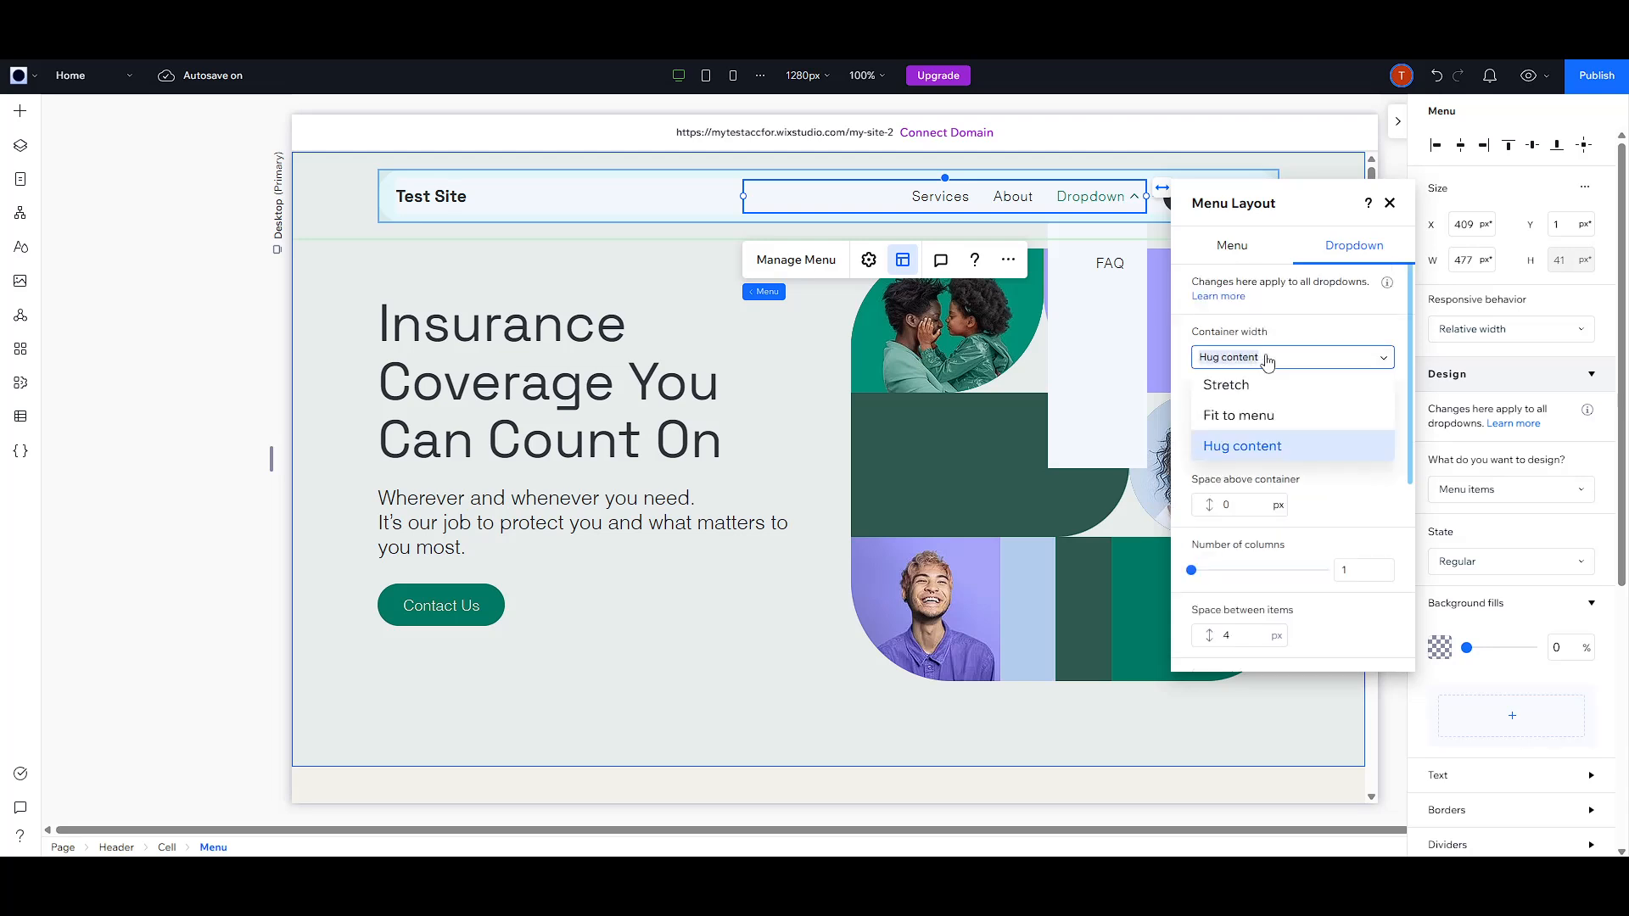
mouse_move(1223, 385)
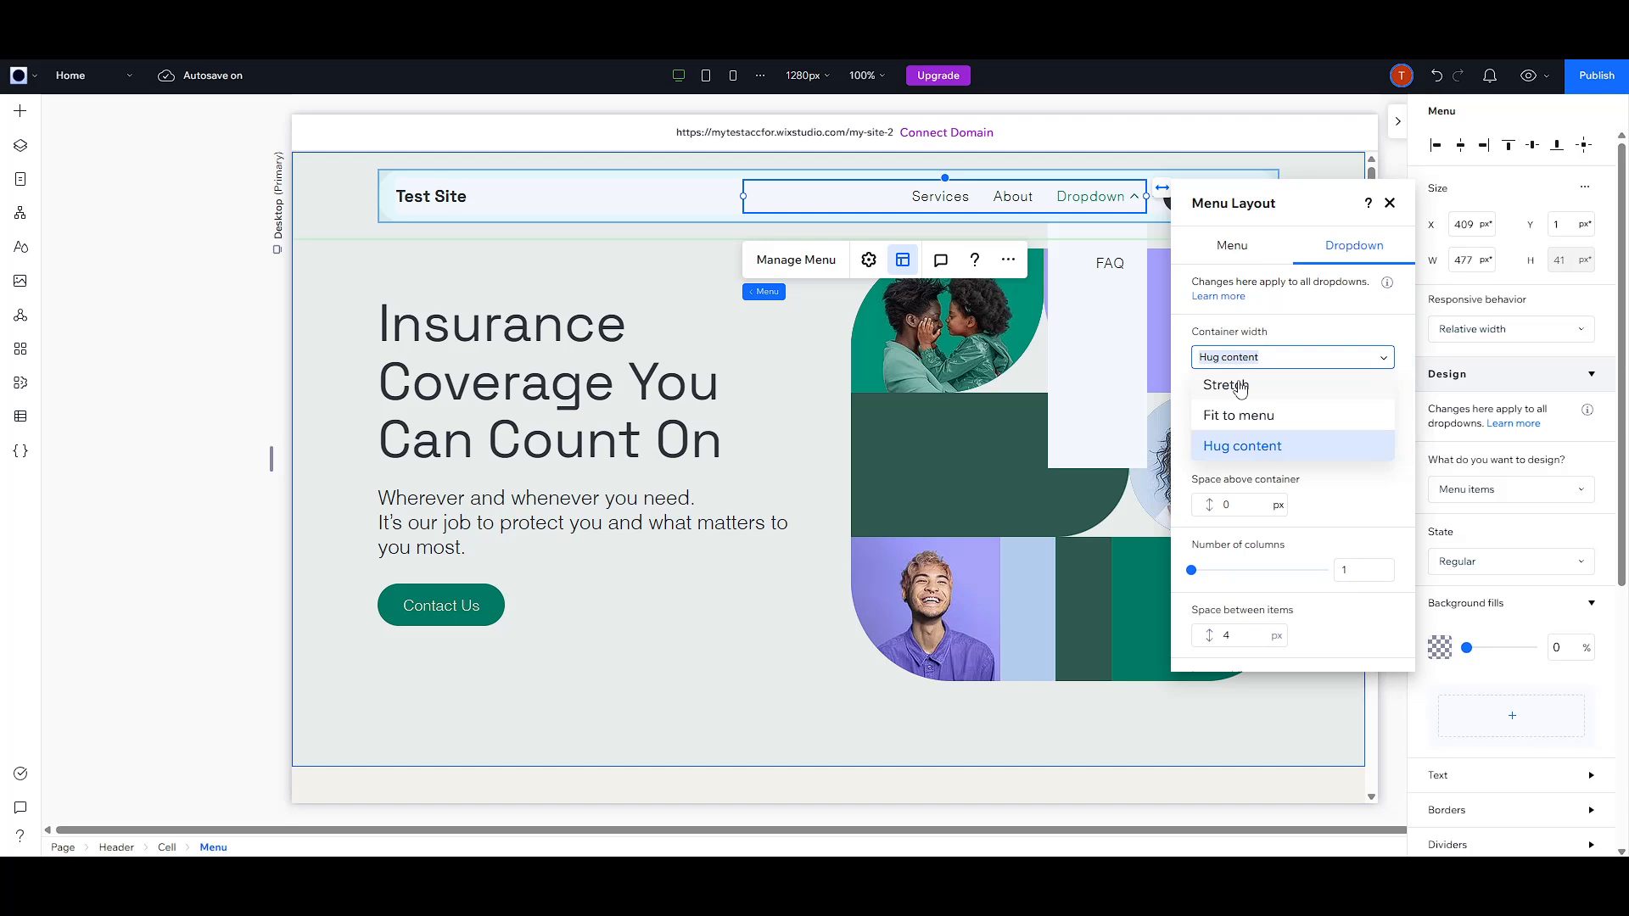
left_click(1223, 385)
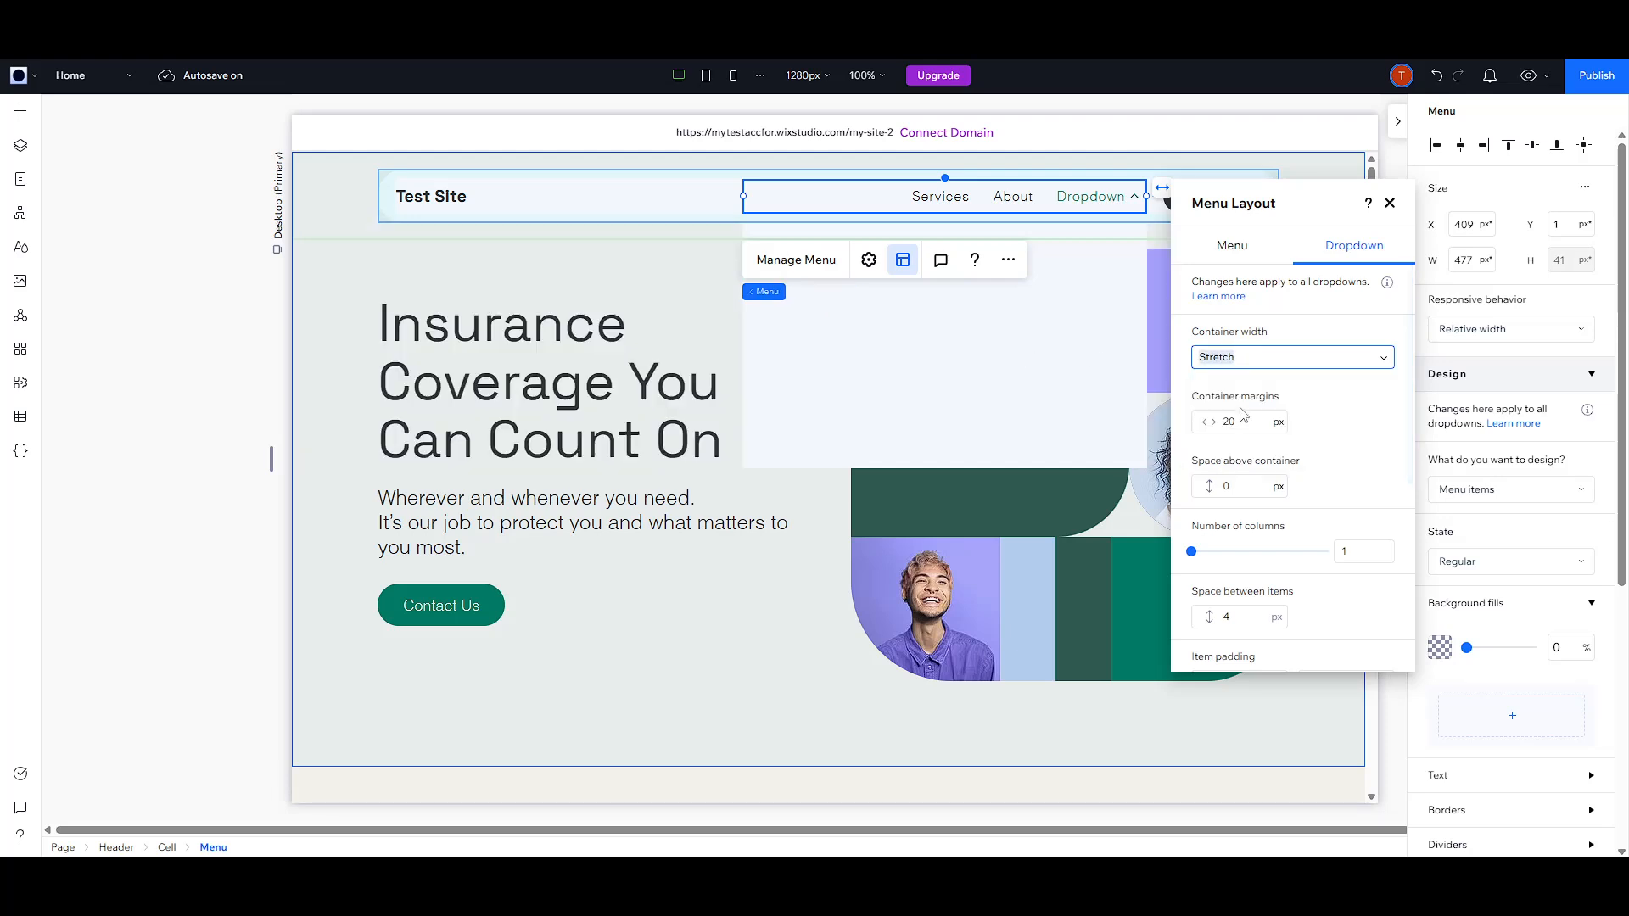
left_click(1291, 356)
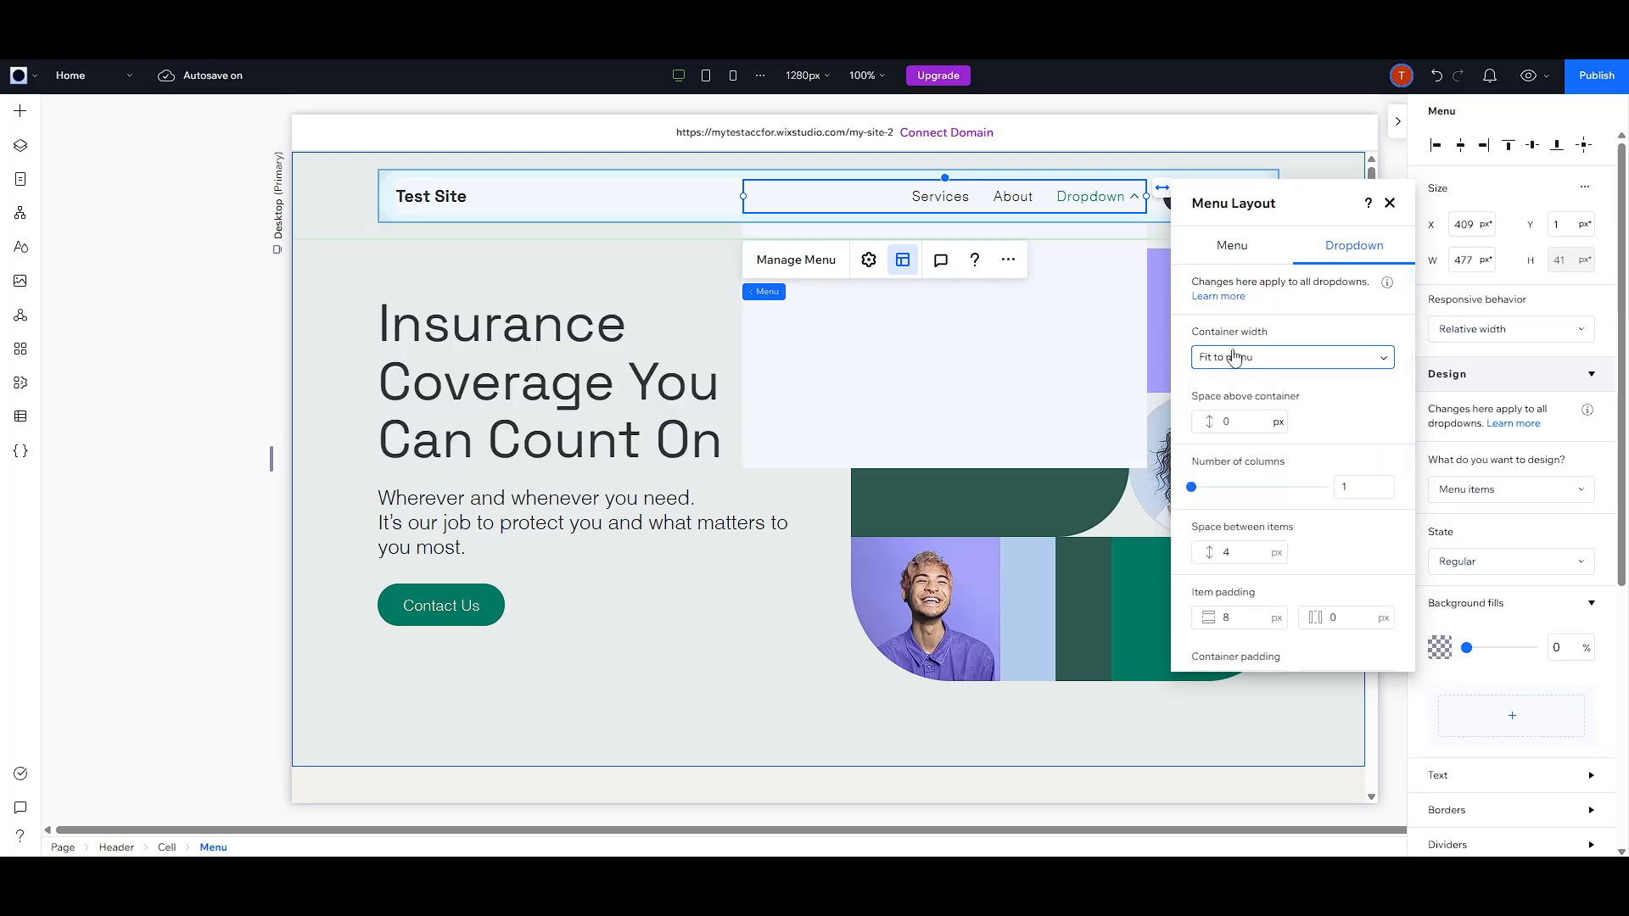
left_click(1290, 356)
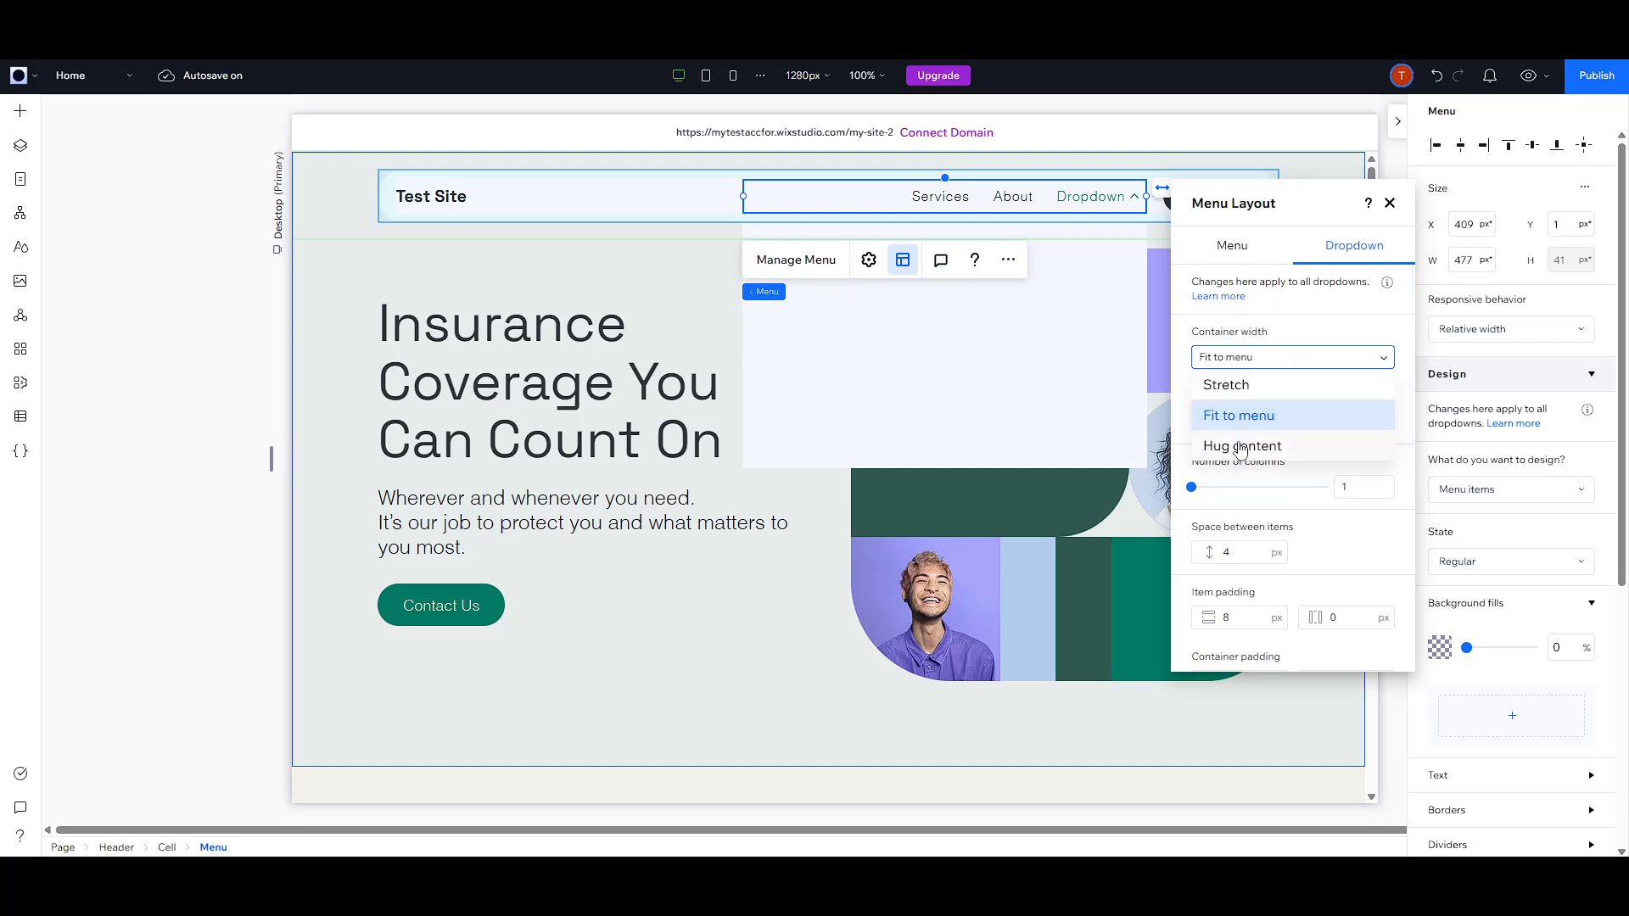
left_click(1240, 445)
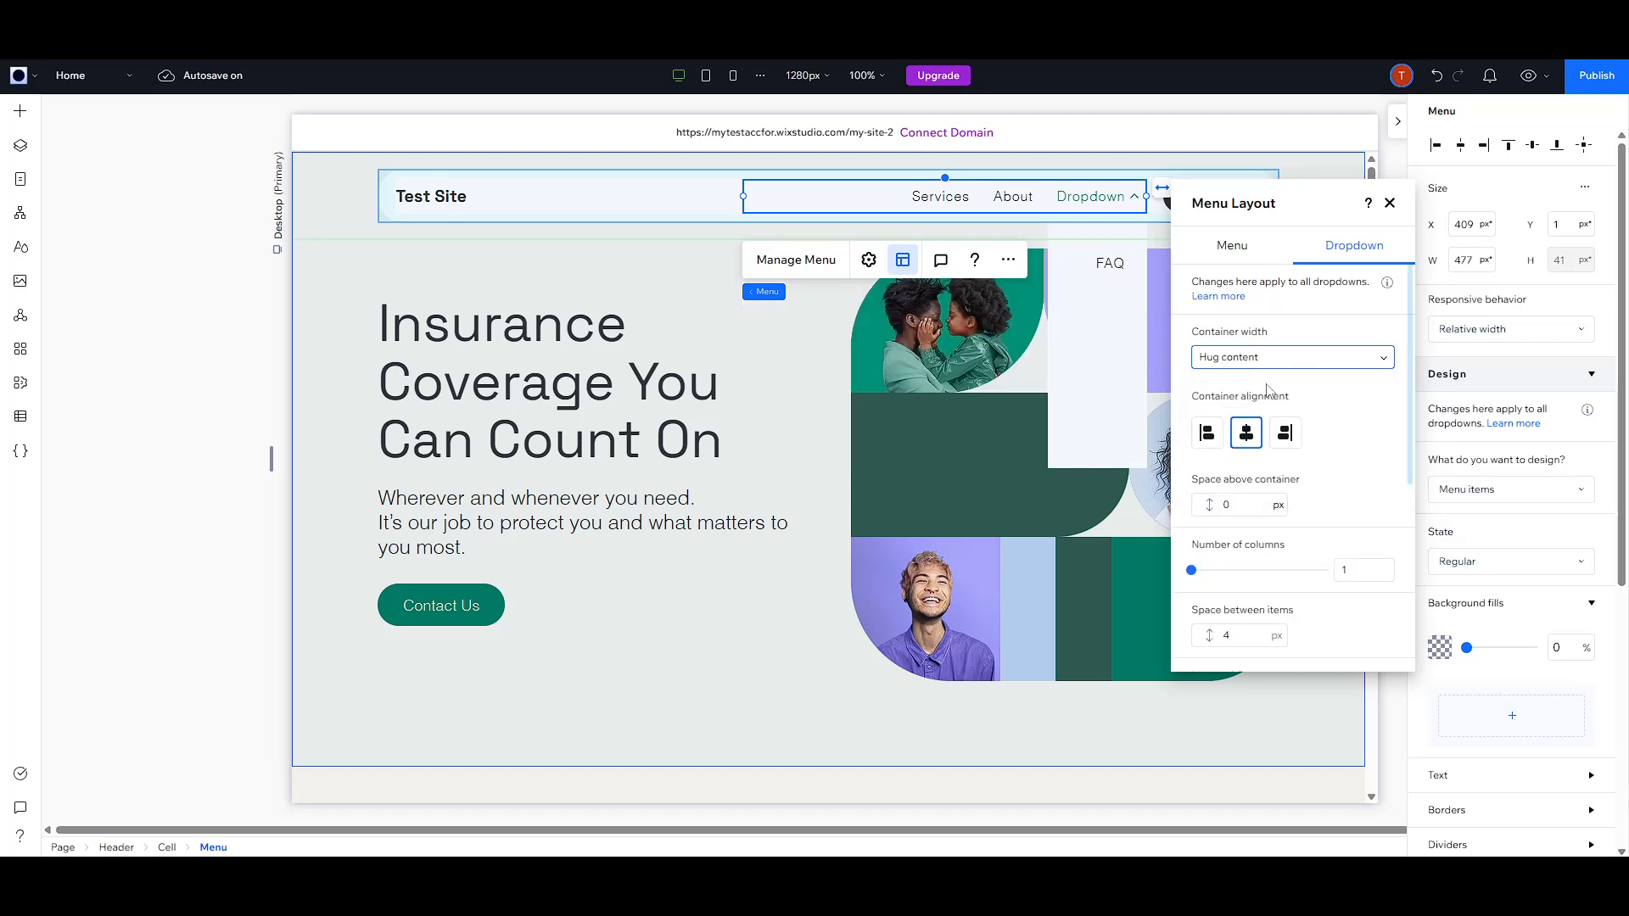
left_click(1291, 357)
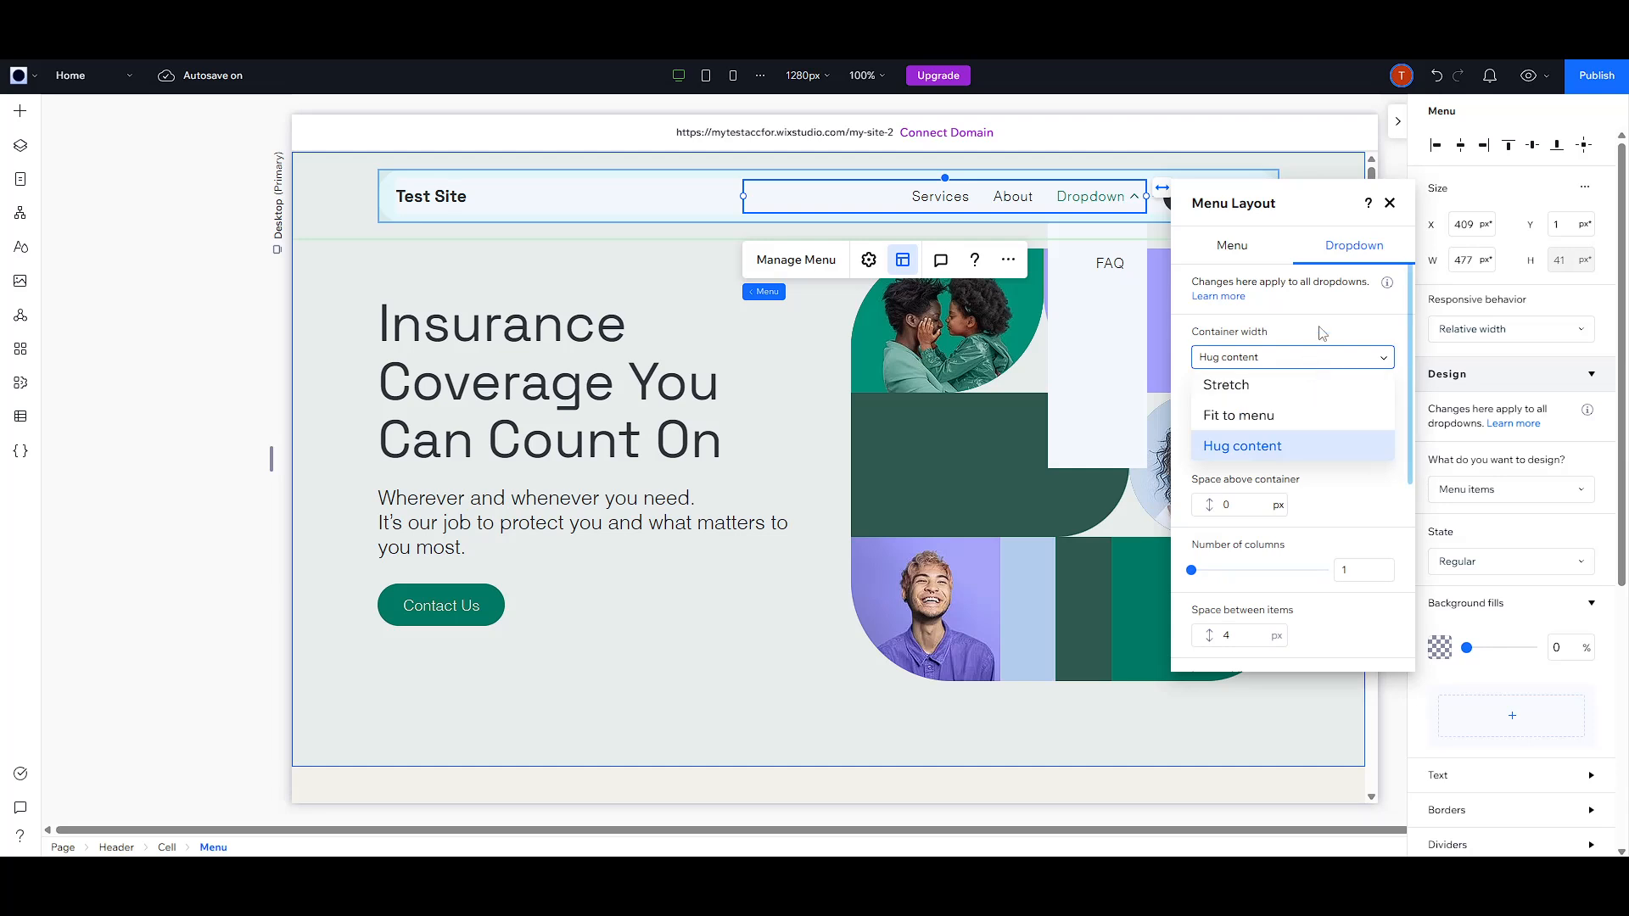
left_click(1388, 203)
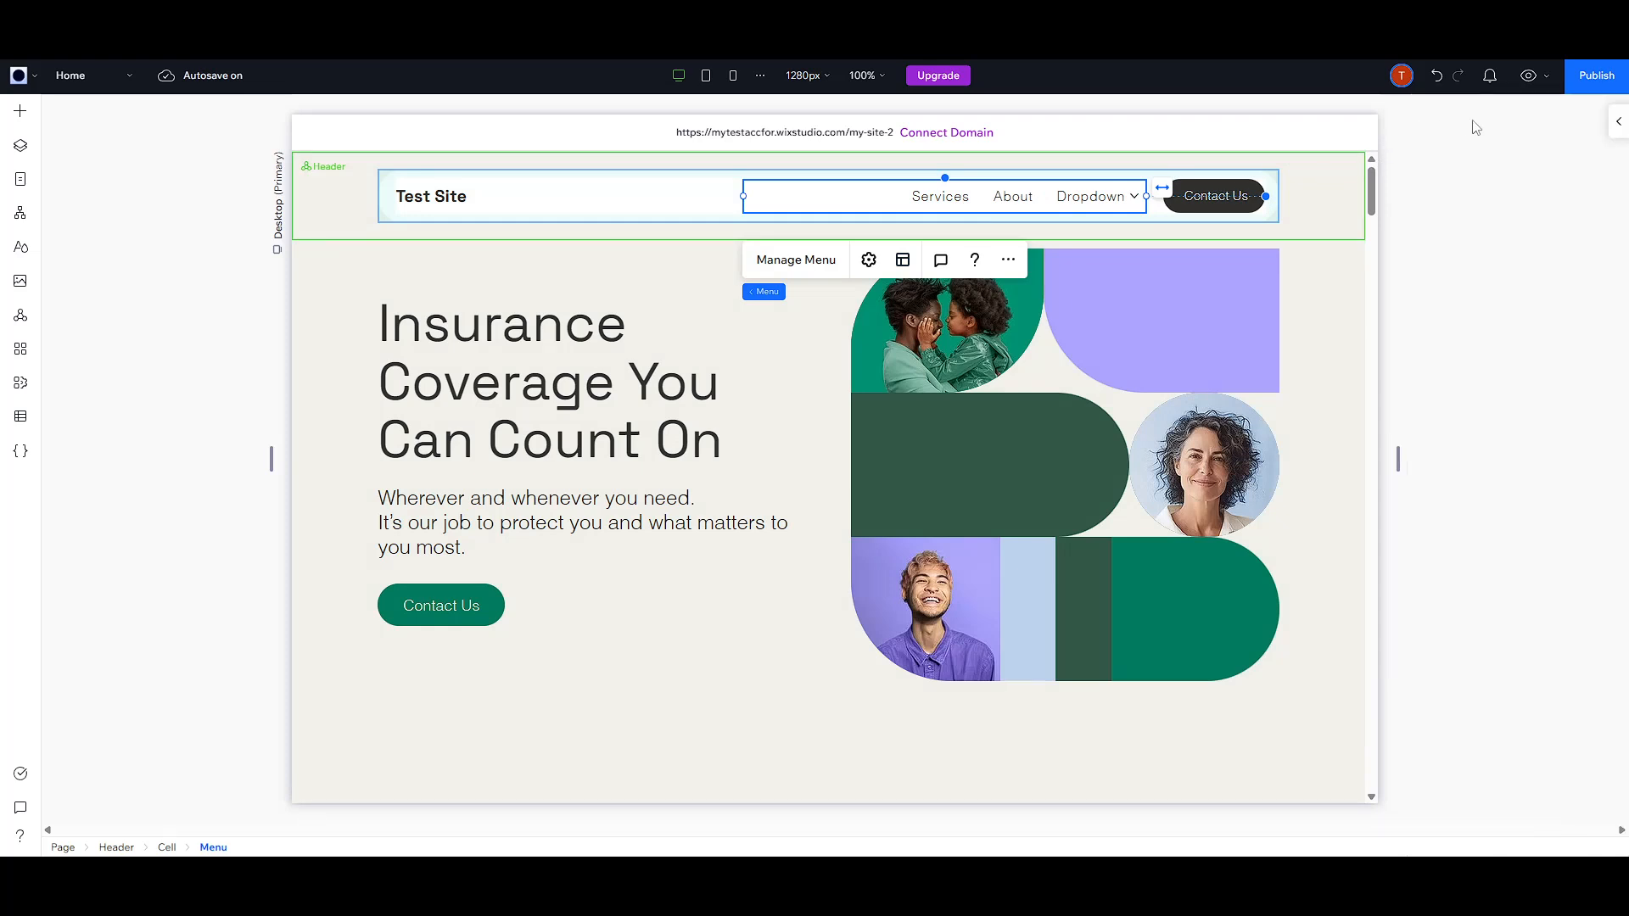
mouse_move(1619, 121)
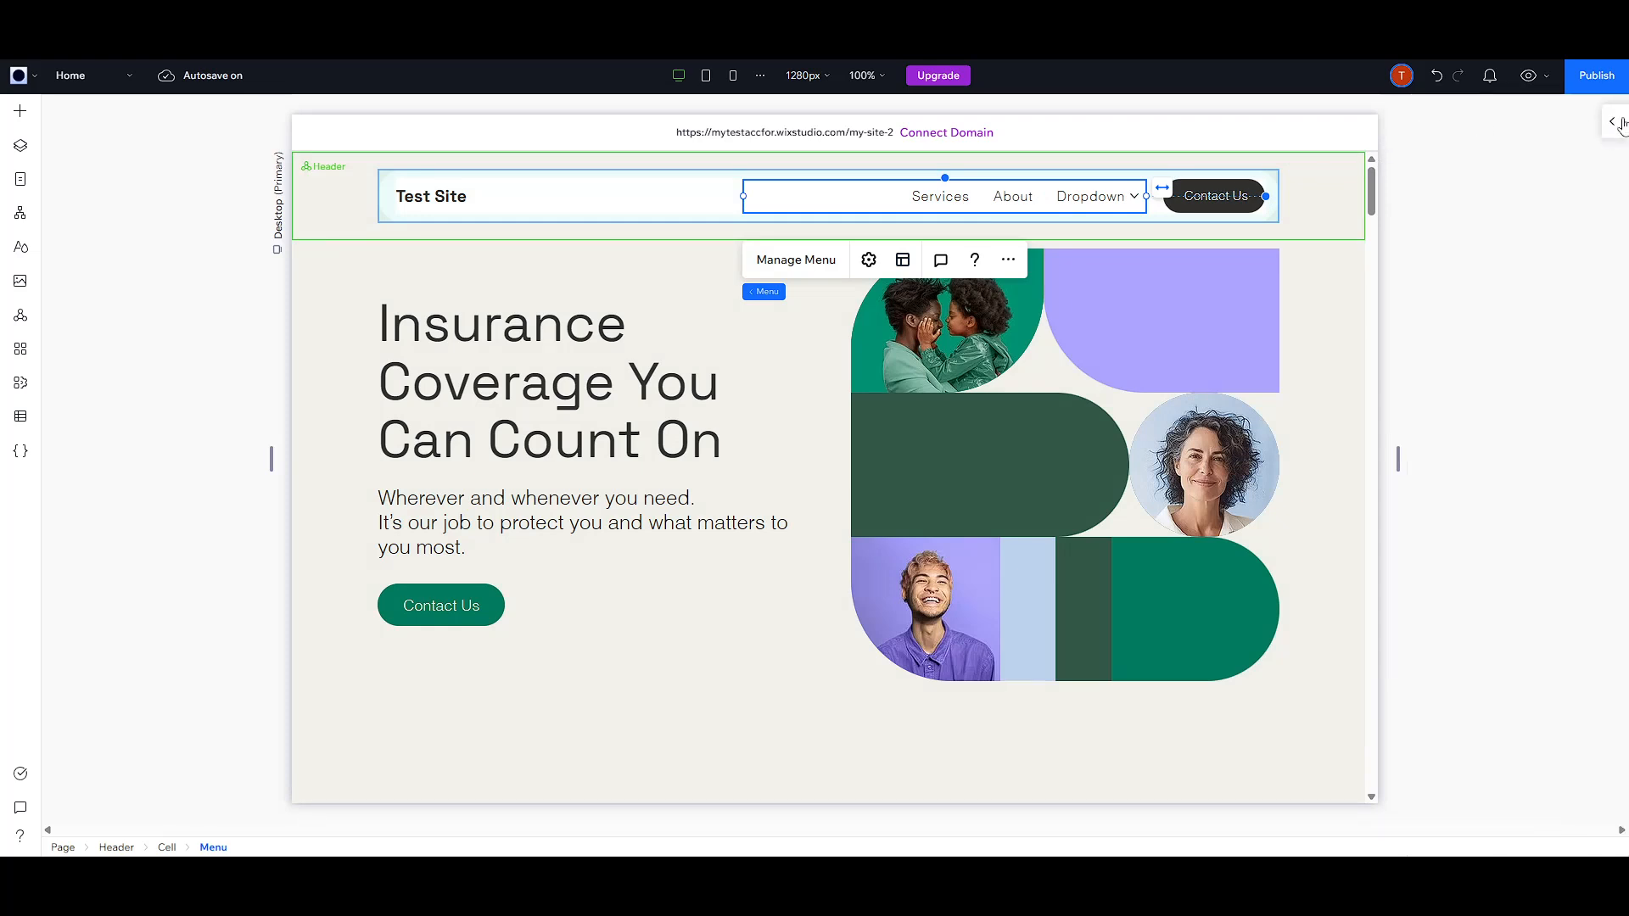
Expand the Inspector and scroll to Design's background fills to set a 7% opacity fill
left_click(1618, 122)
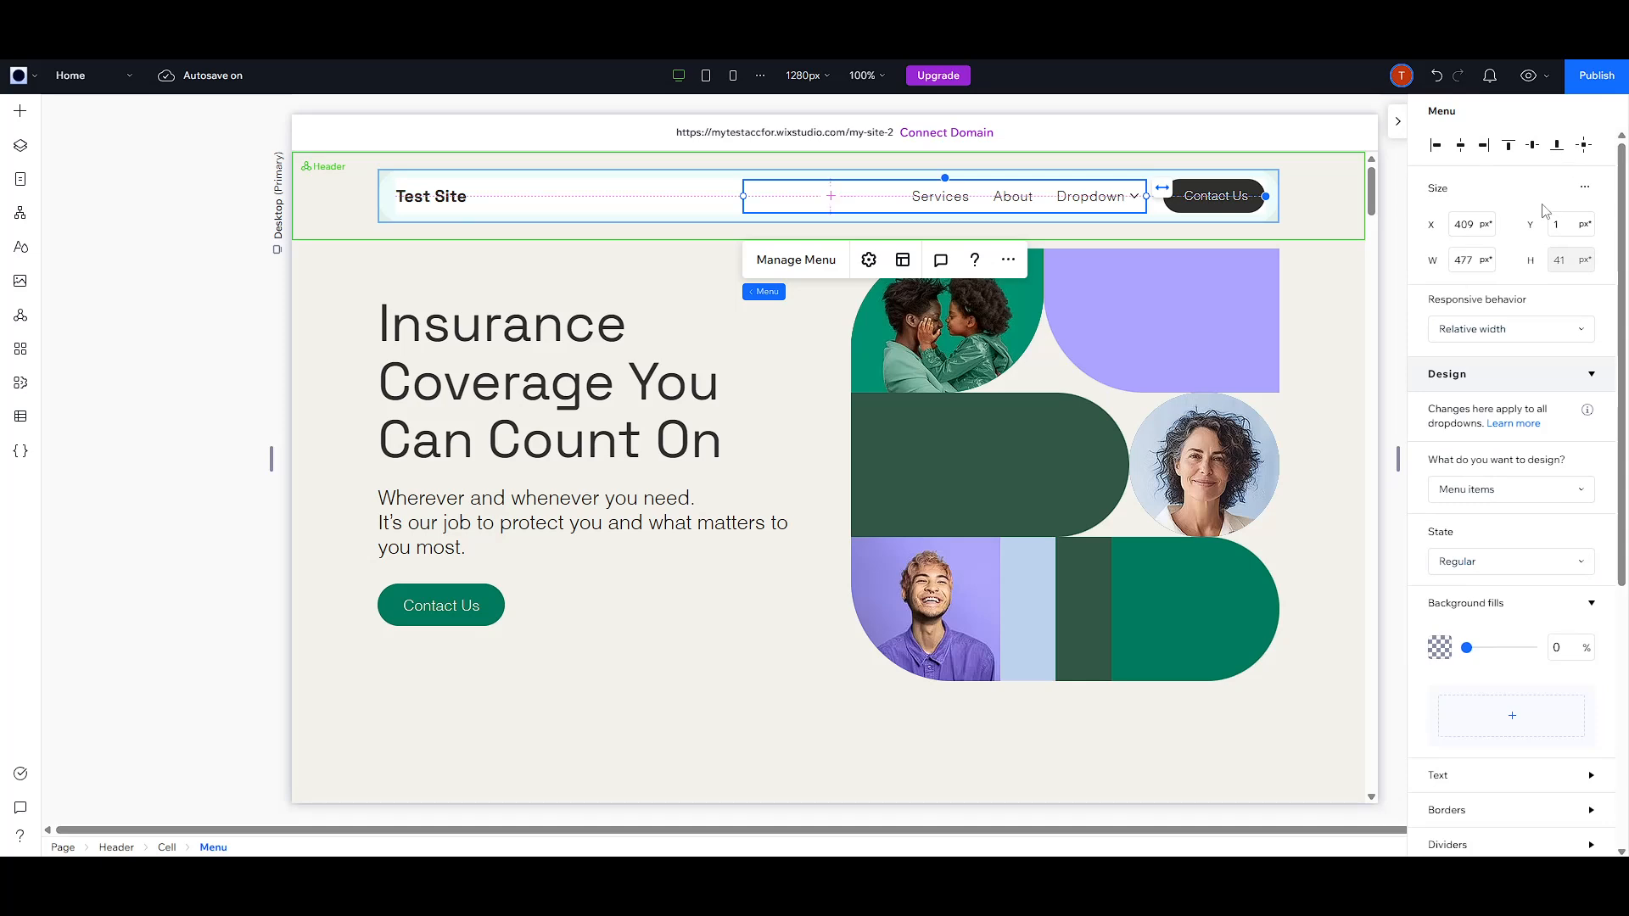
scroll("down", 3)
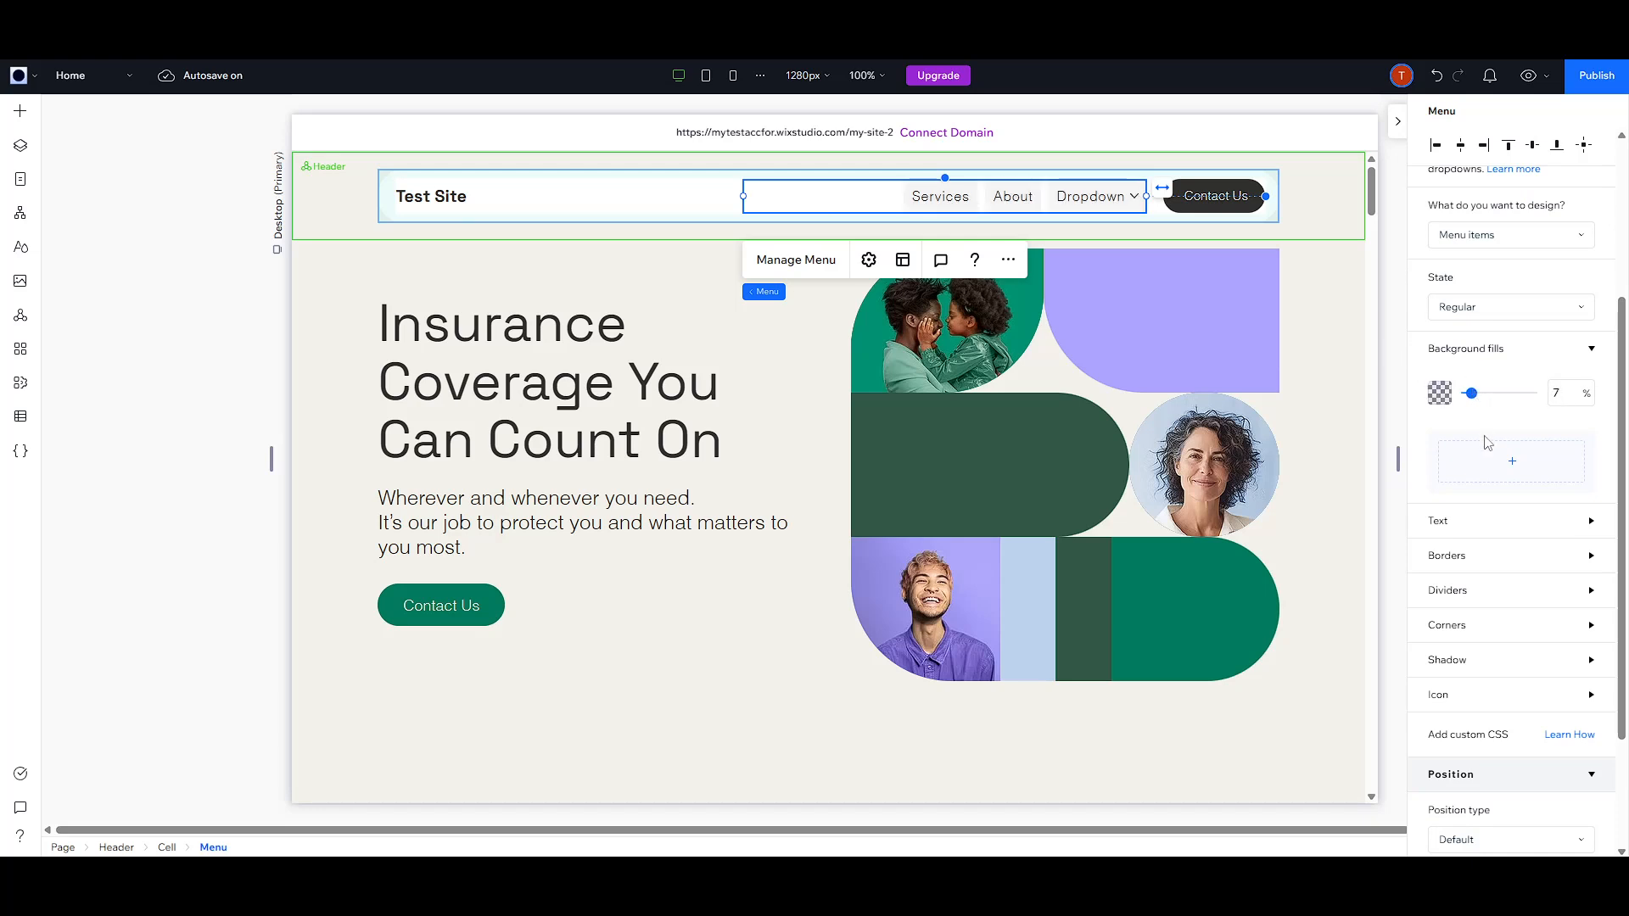
scroll("down", 3)
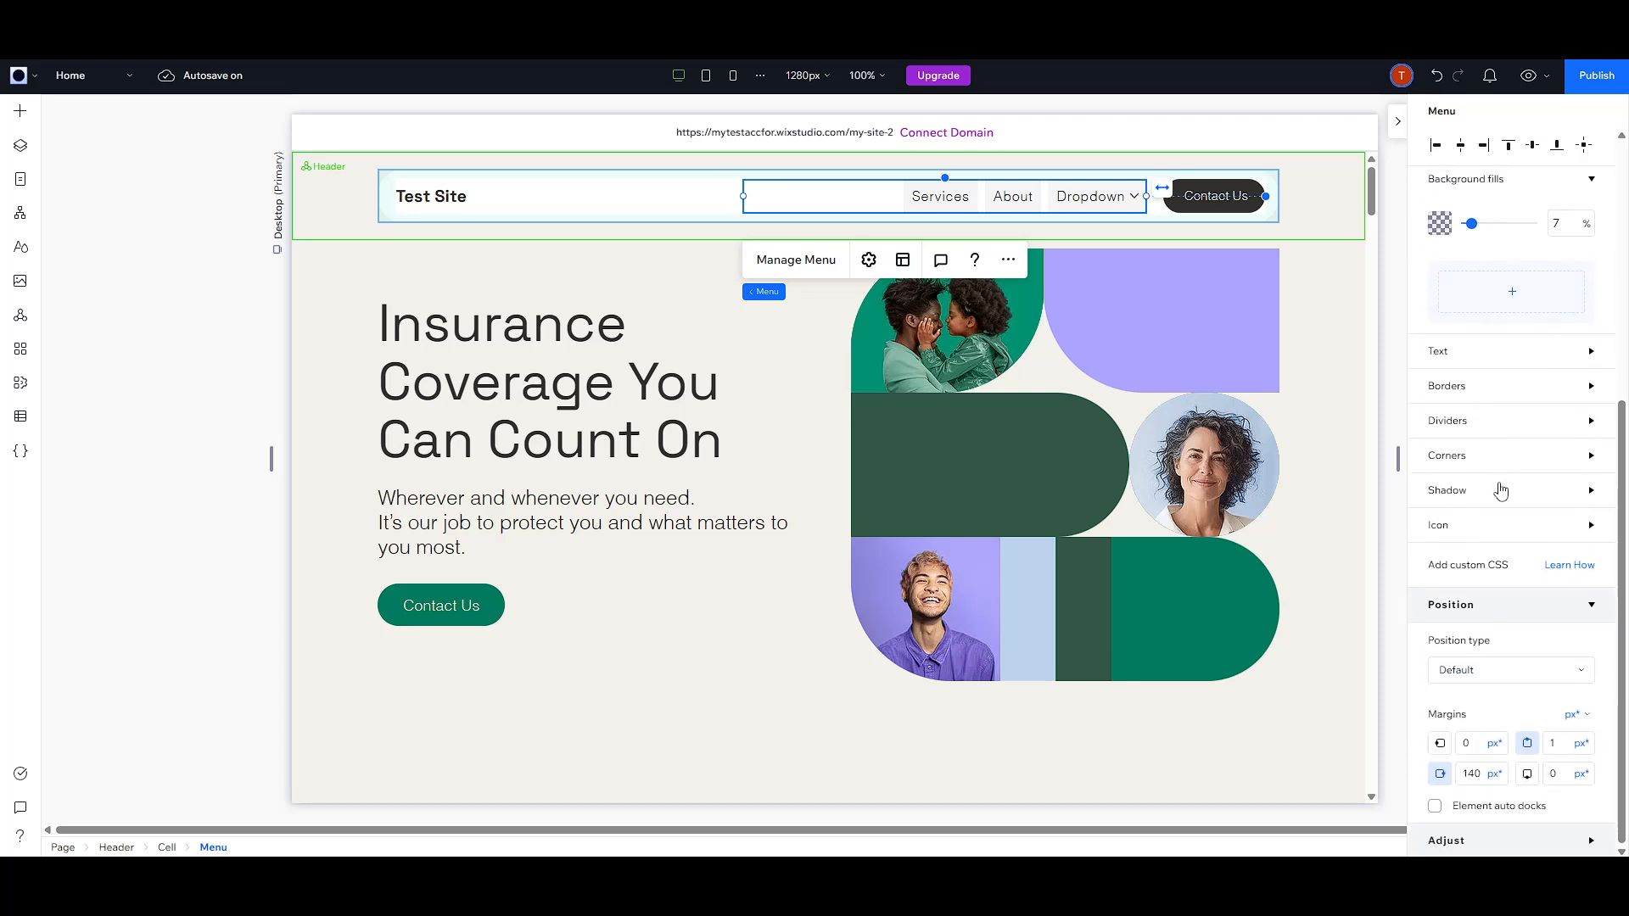